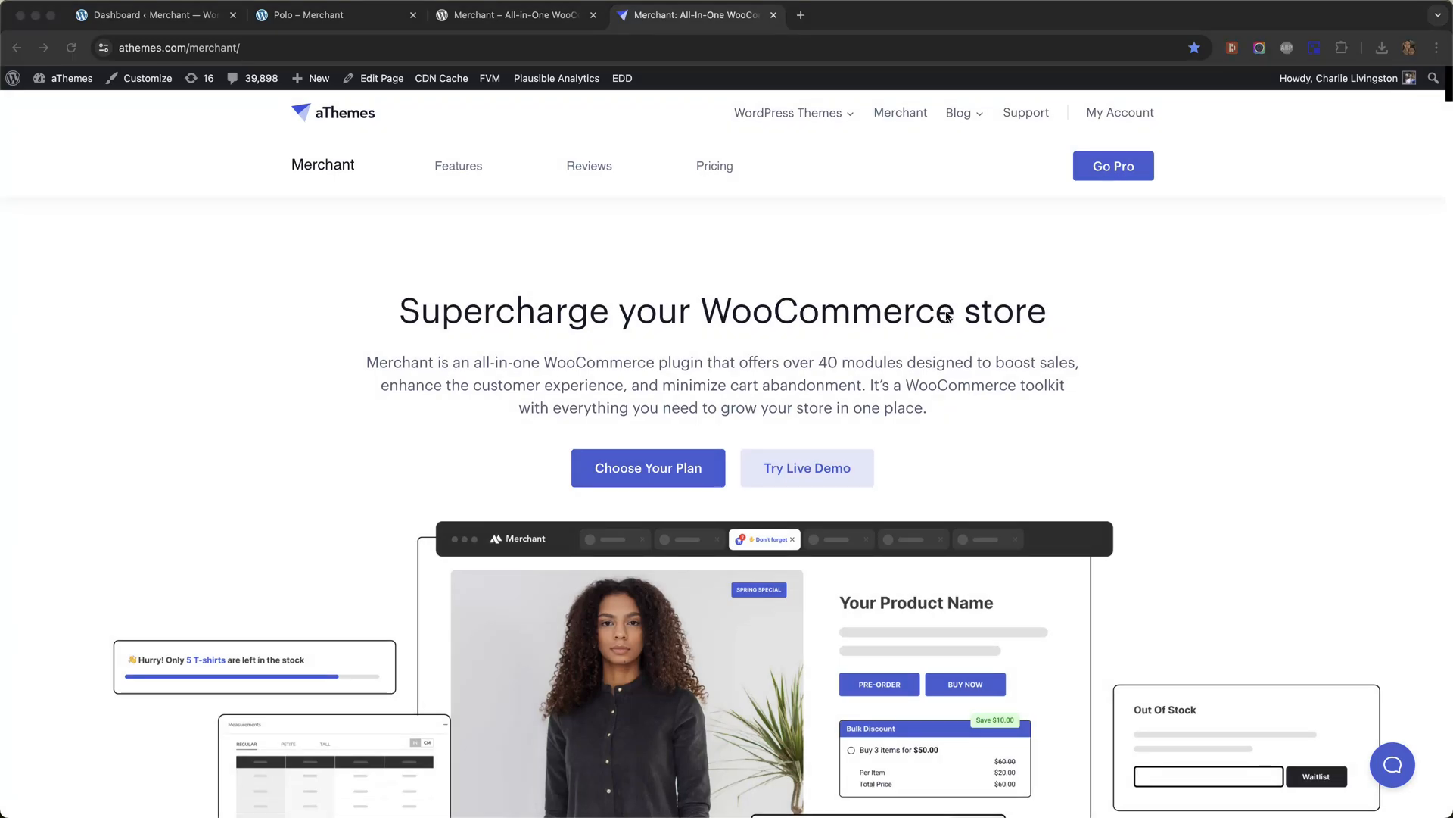
mouse_move(953, 289)
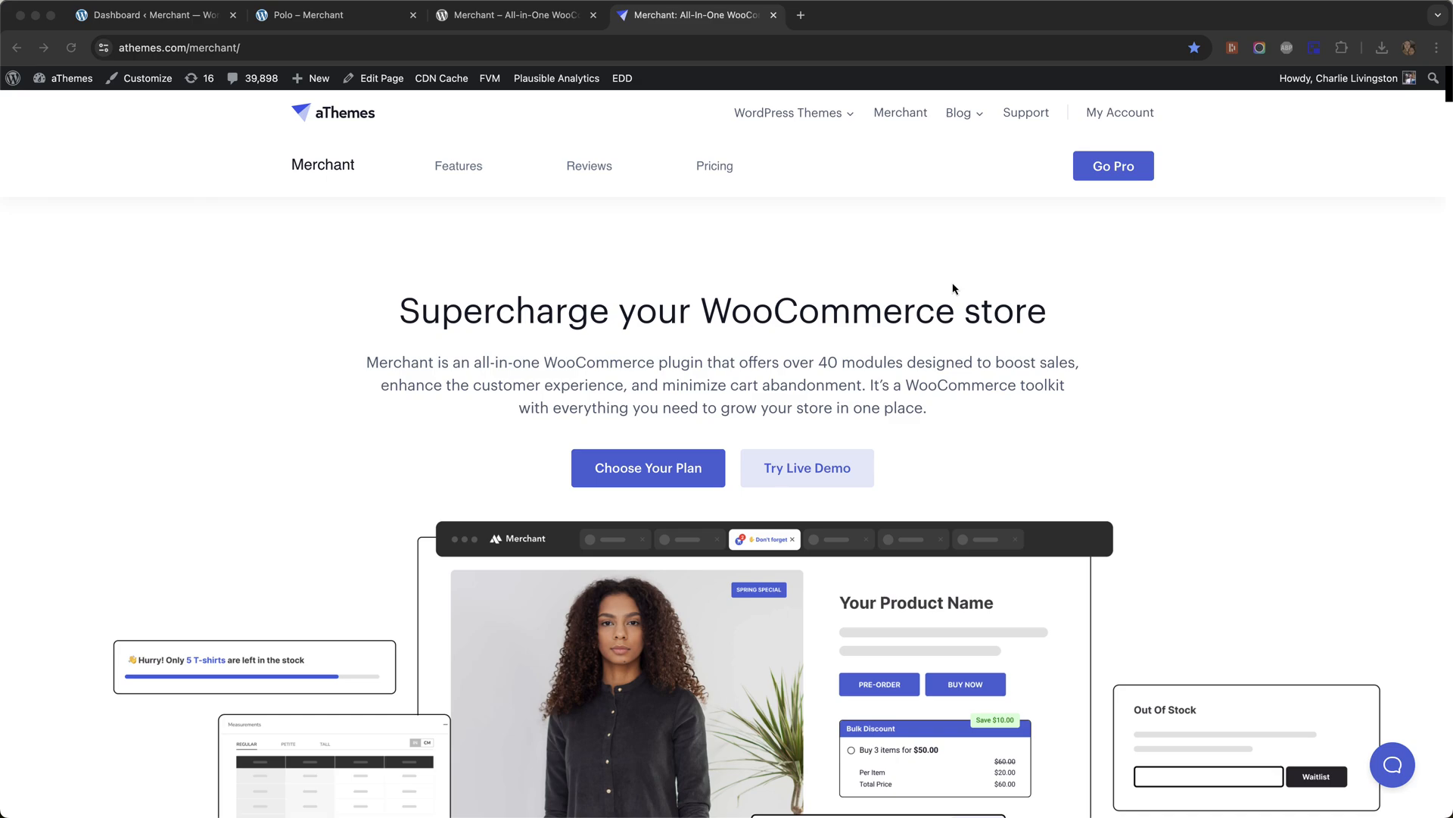
mouse_move(959, 285)
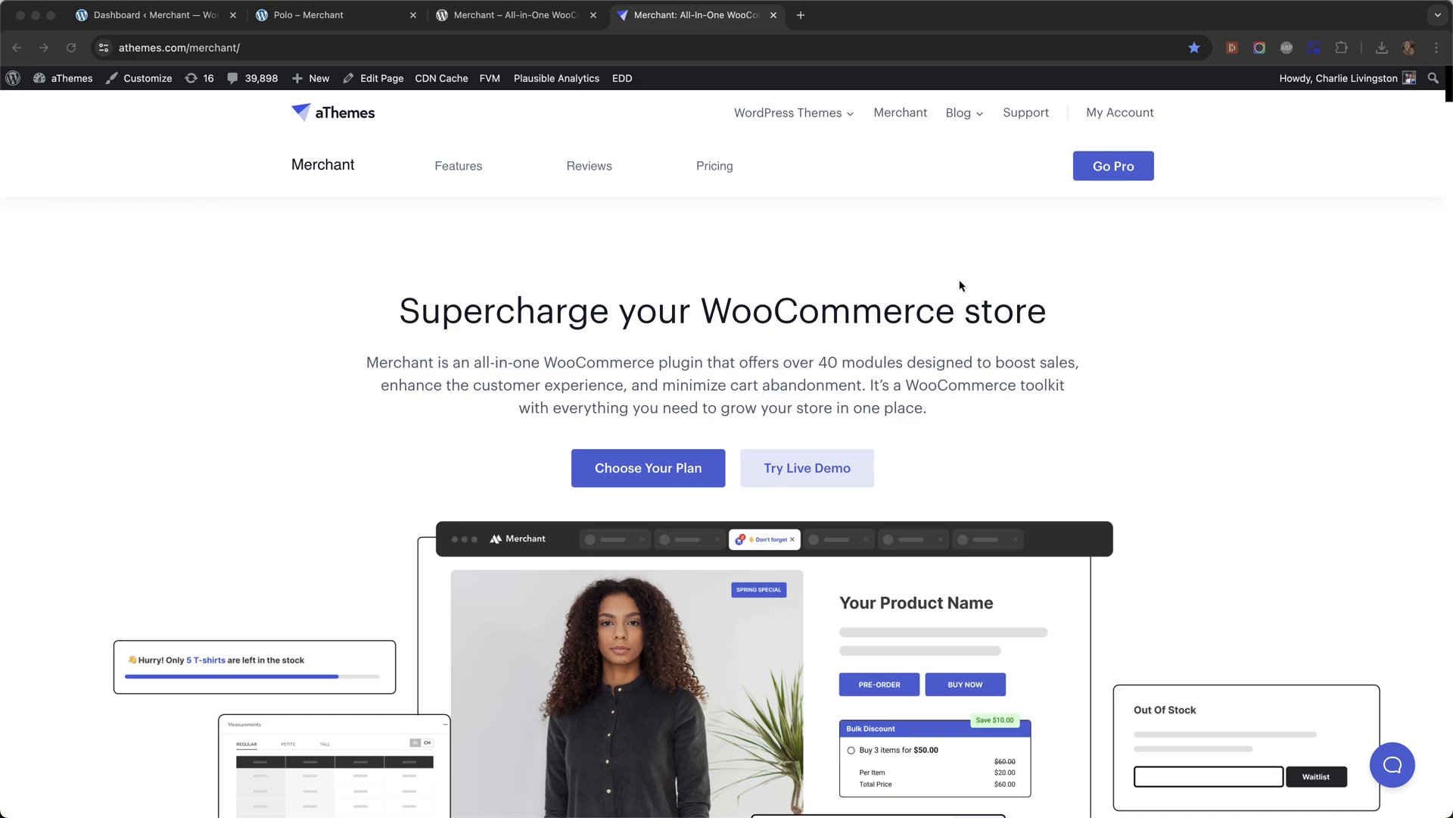
mouse_move(881, 266)
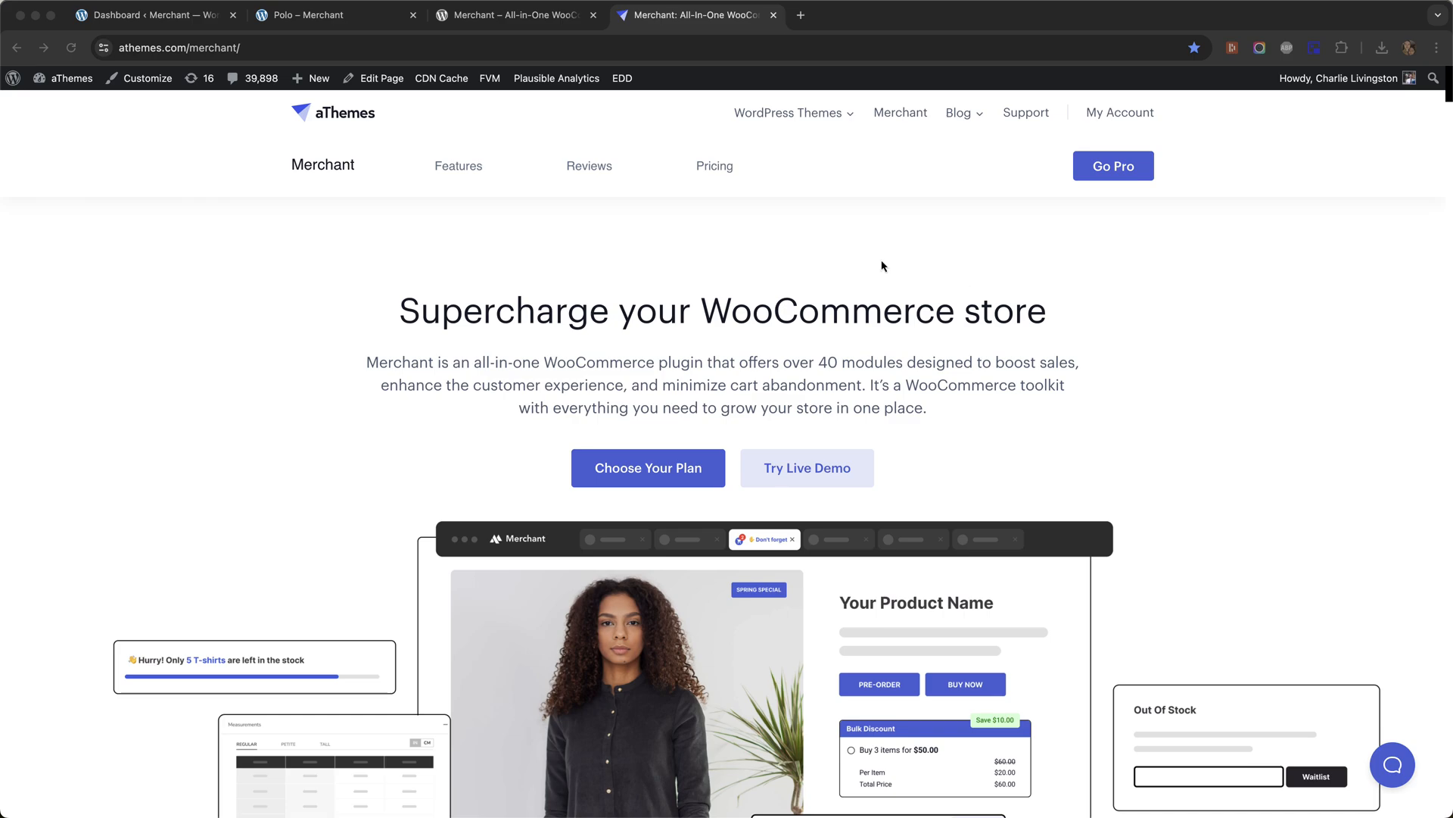
- Switch to the Merchant plugin's WordPress.org directory page tab
click(513, 15)
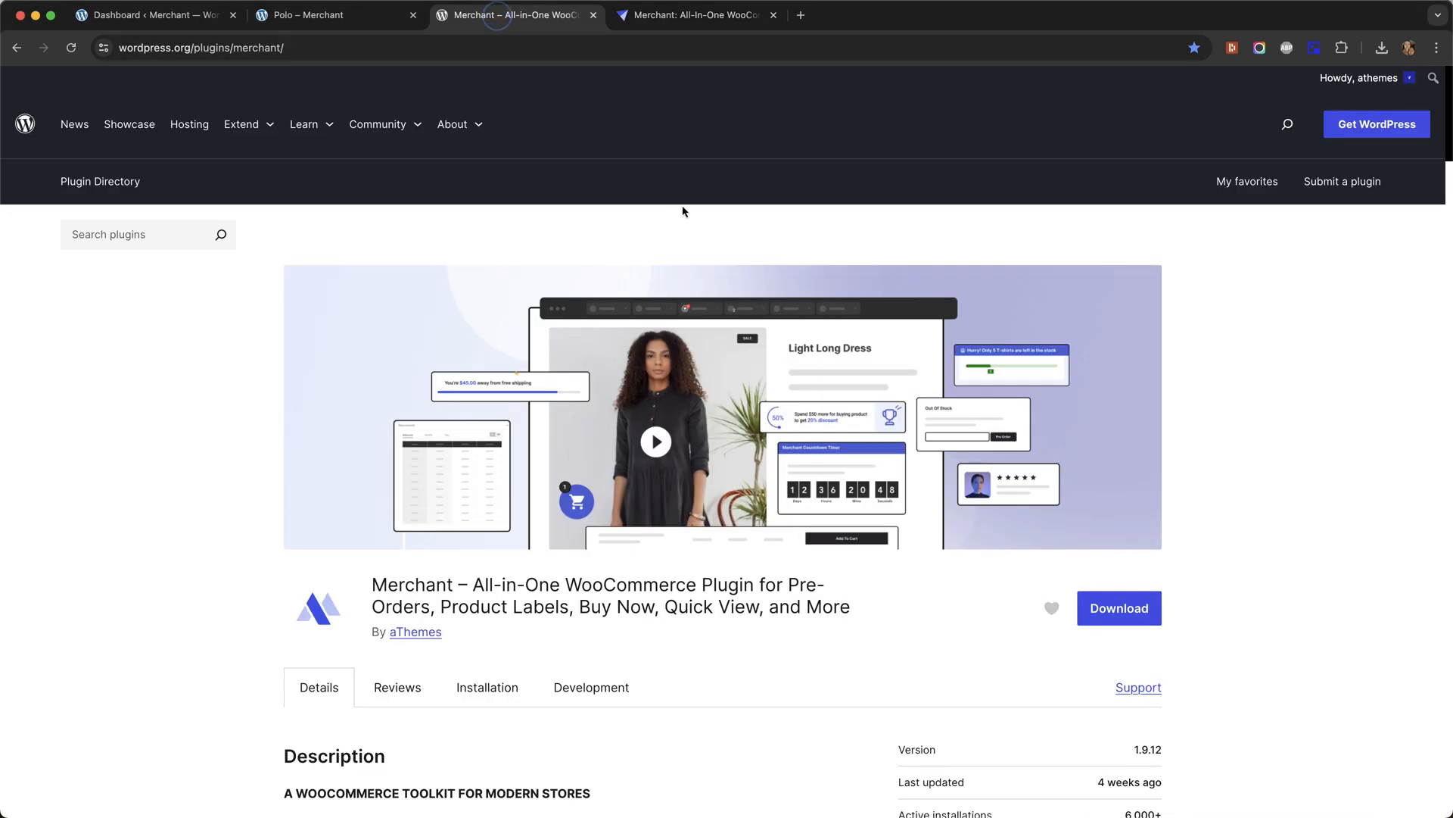
mouse_move(1119, 608)
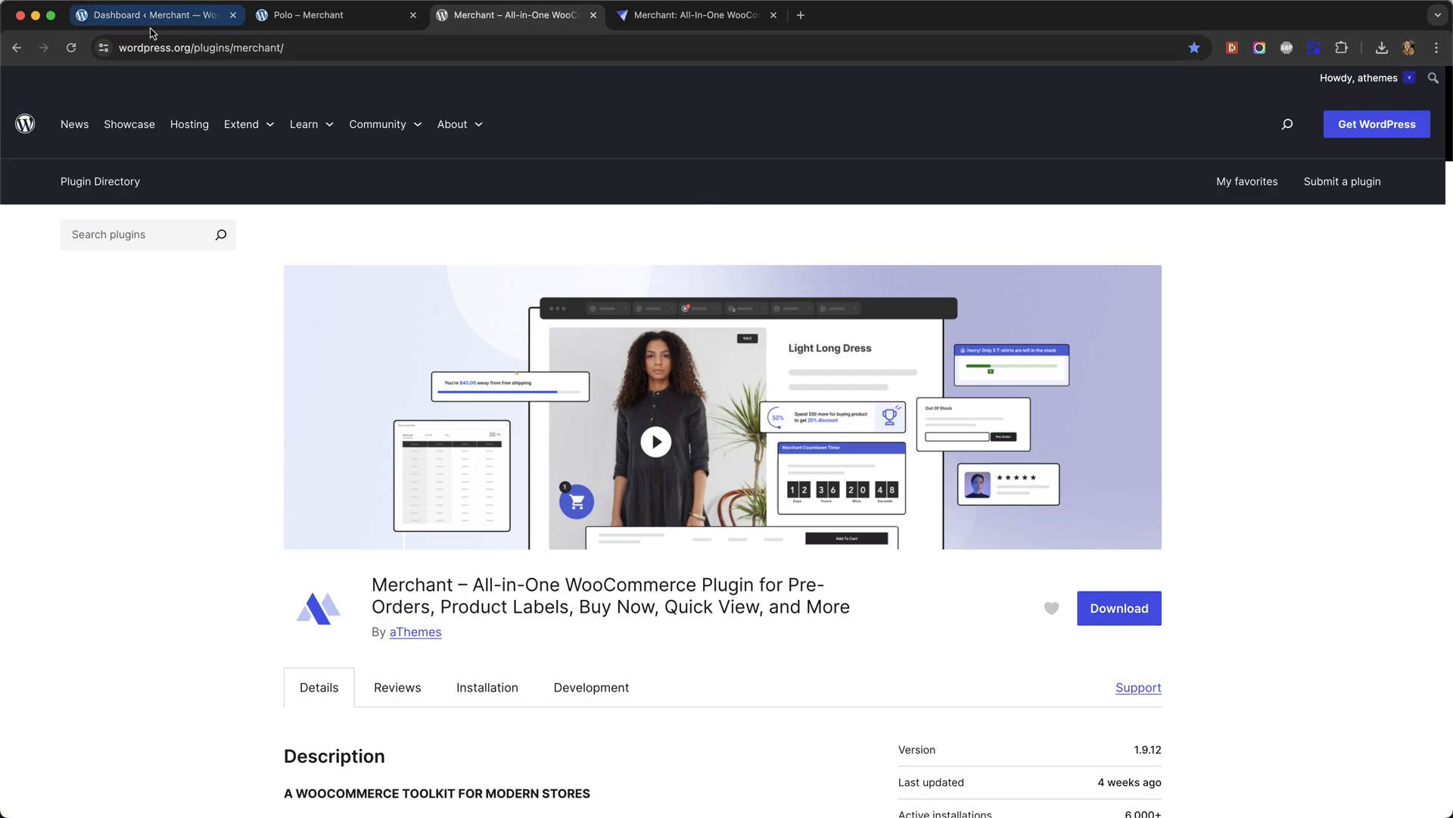
- Check the still-disabled Buy Now module, then the Polo page offering only Add to Cart
click(153, 15)
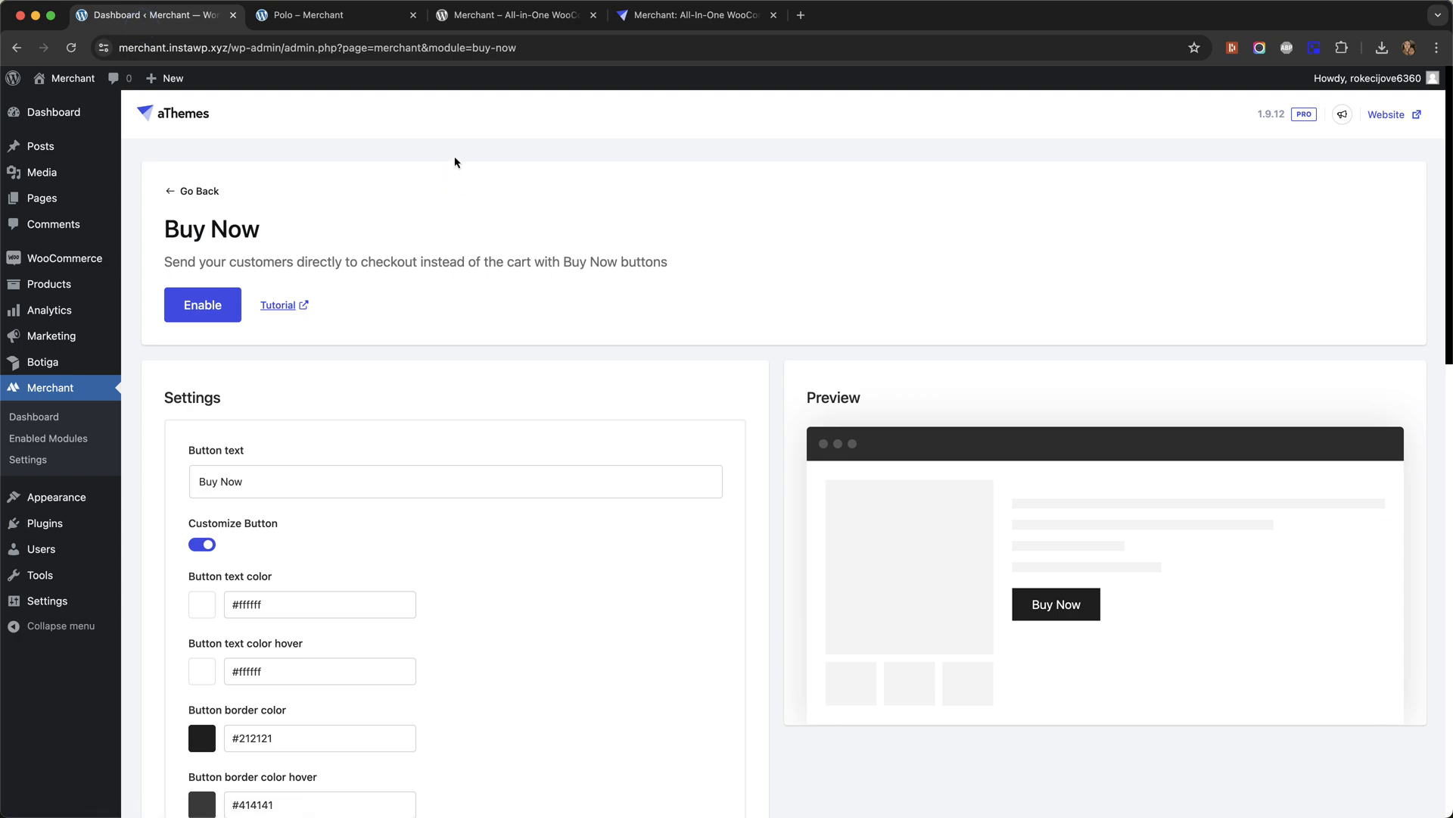
mouse_move(461, 100)
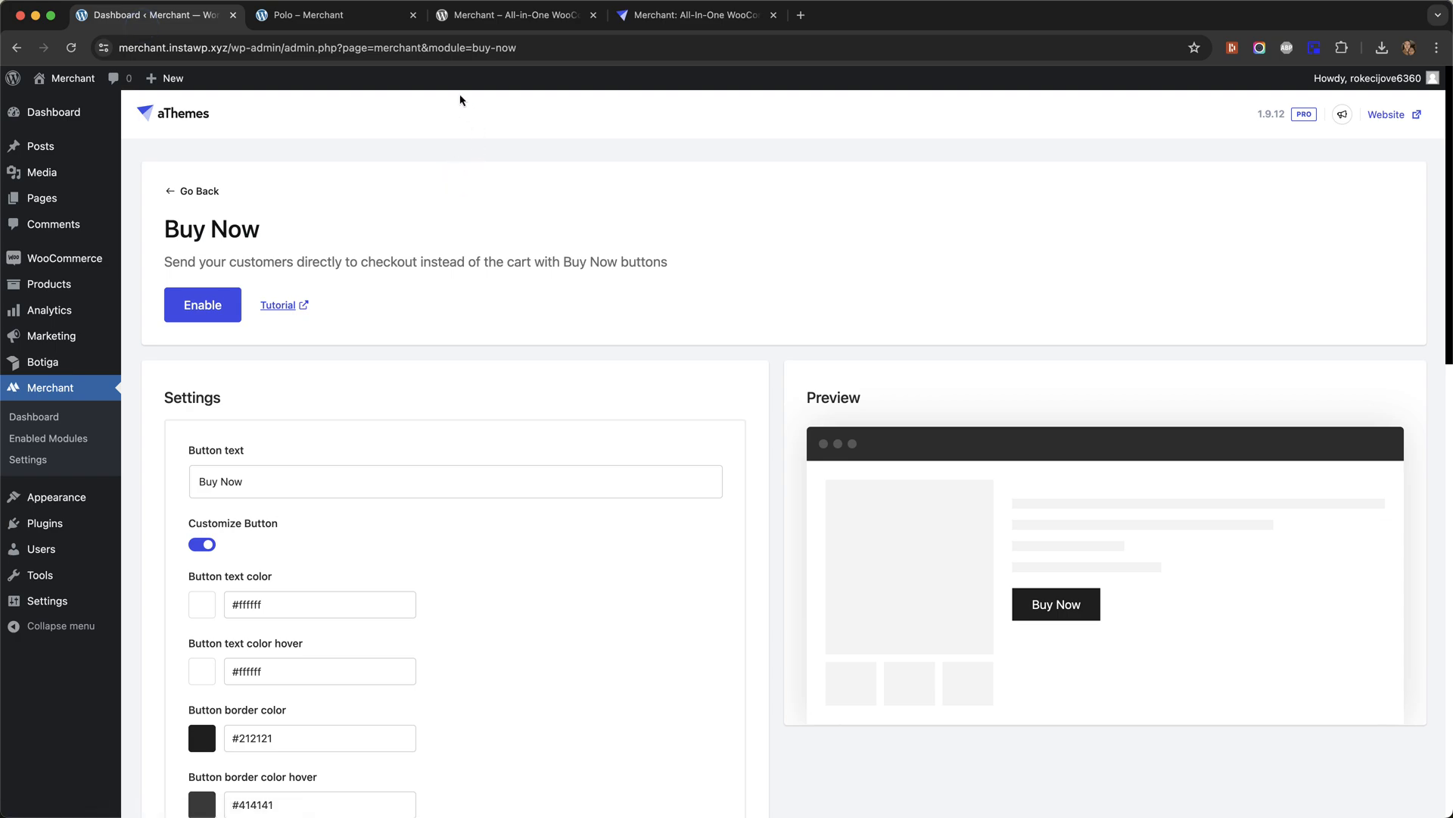
click(329, 15)
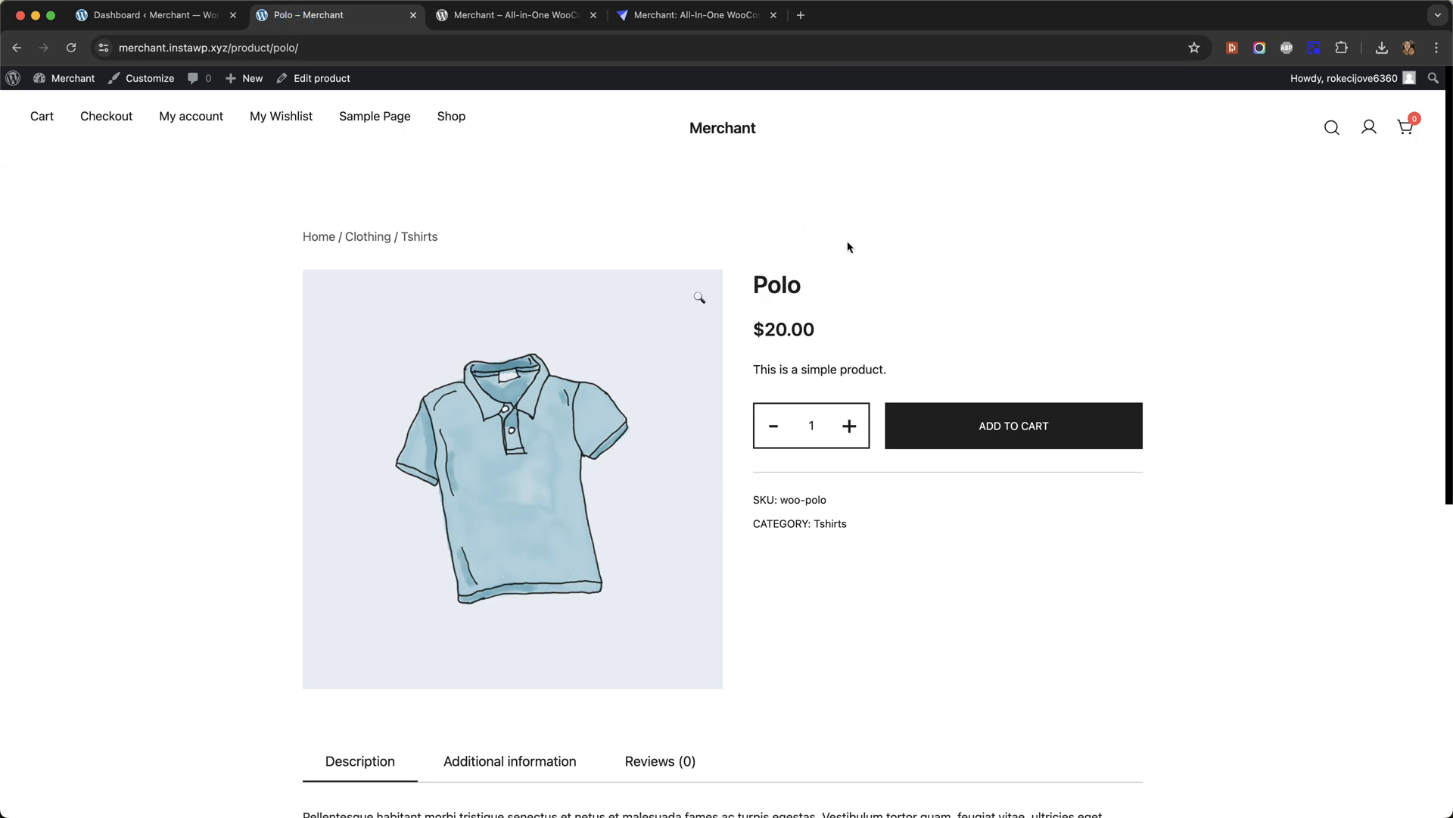
mouse_move(834, 249)
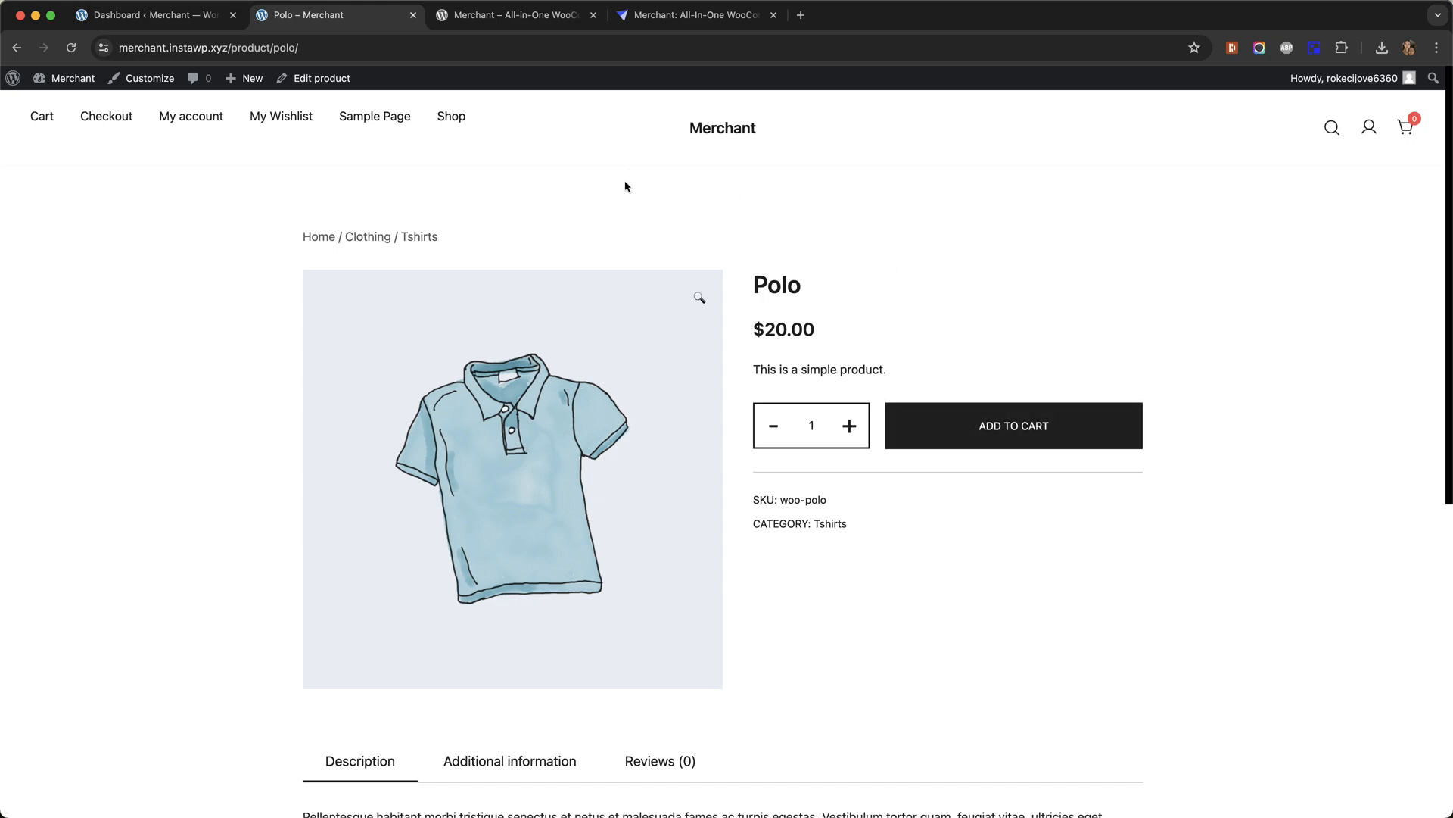
- Enable the Buy Now module so Polo shows Buy Now beside Add to Cart
click(153, 15)
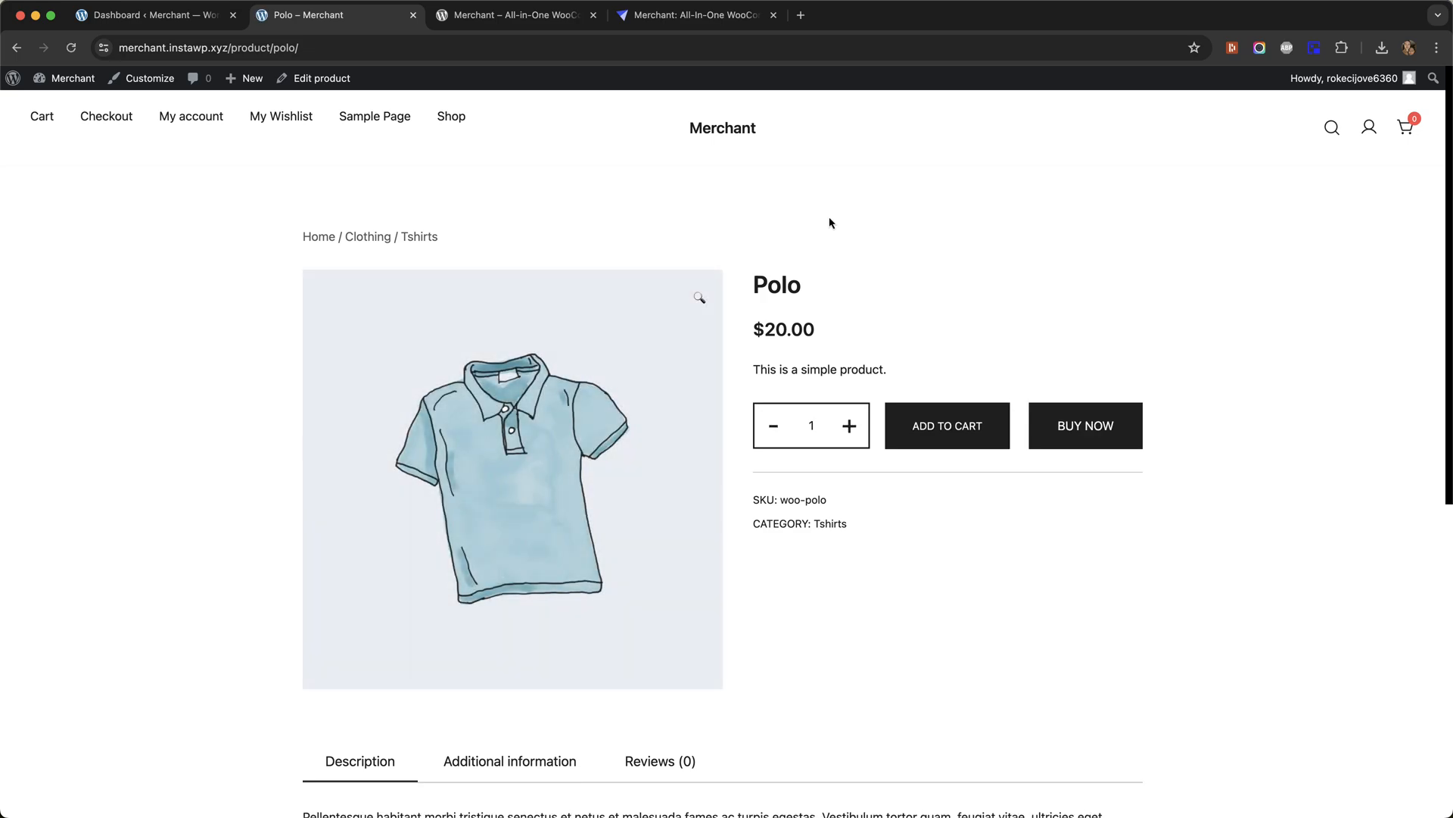
mouse_move(1025, 436)
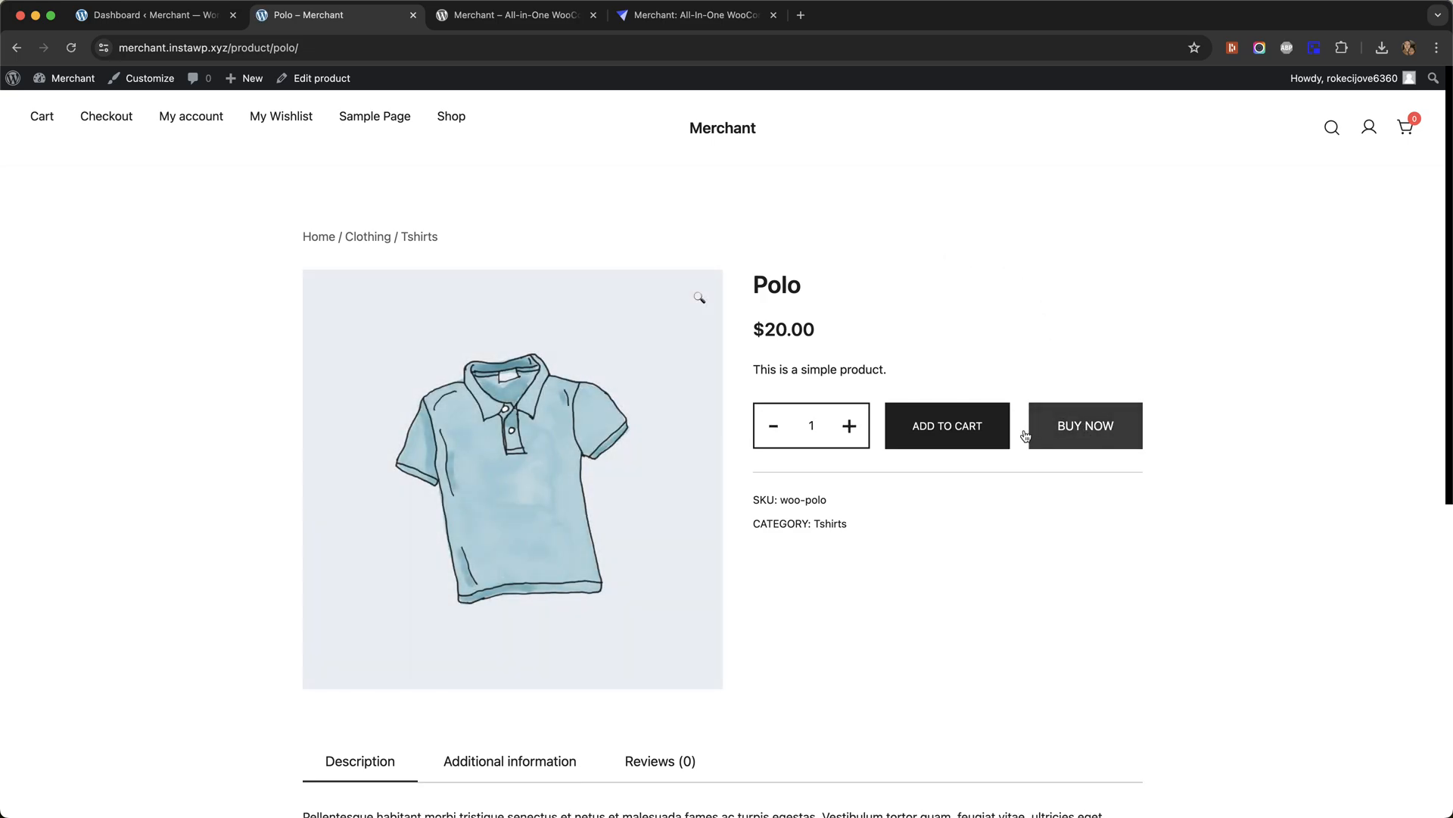
mouse_move(918, 298)
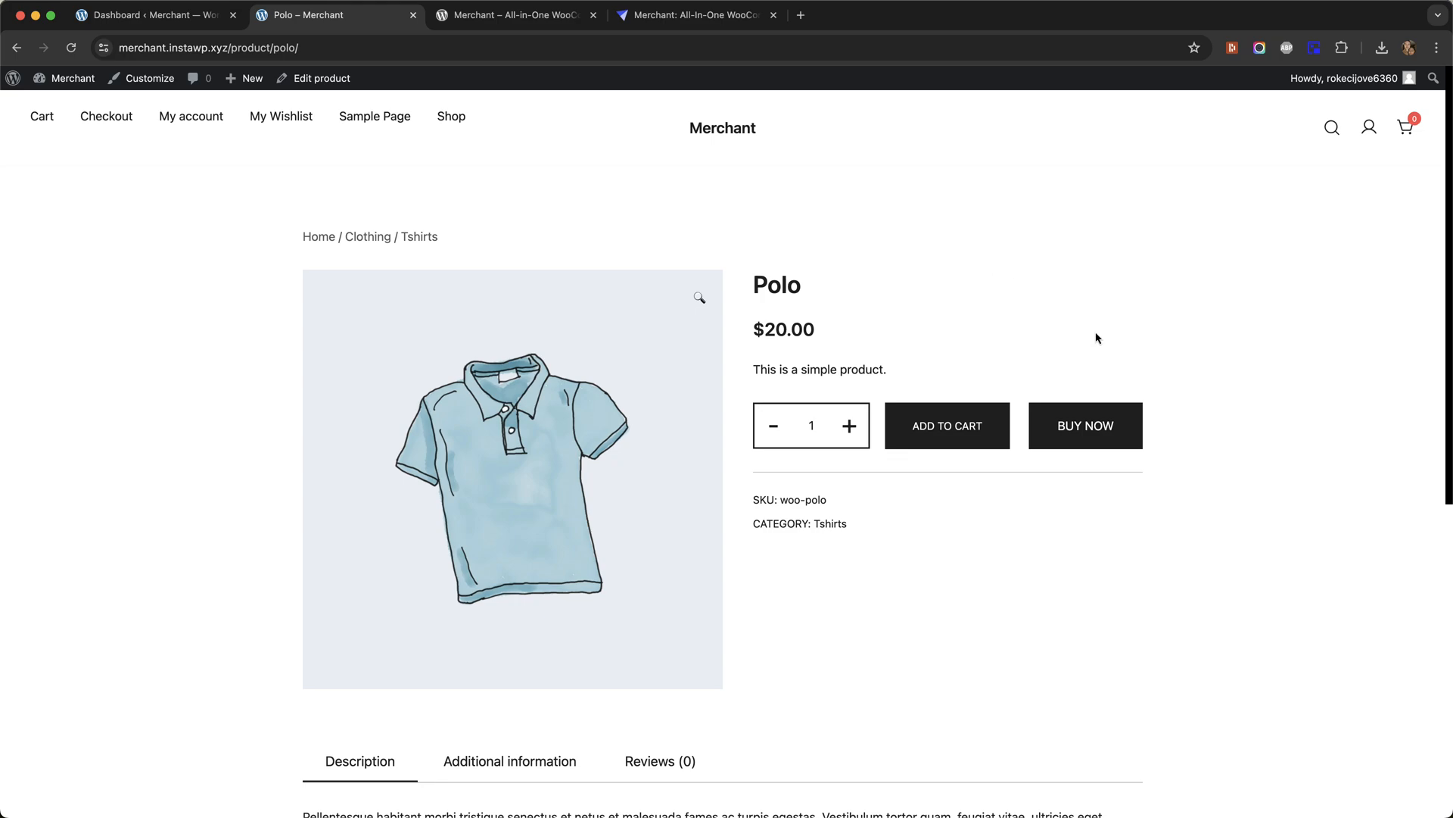
- Buy the Polo with Buy Now and review the one-item $20.00 checkout
click(1085, 425)
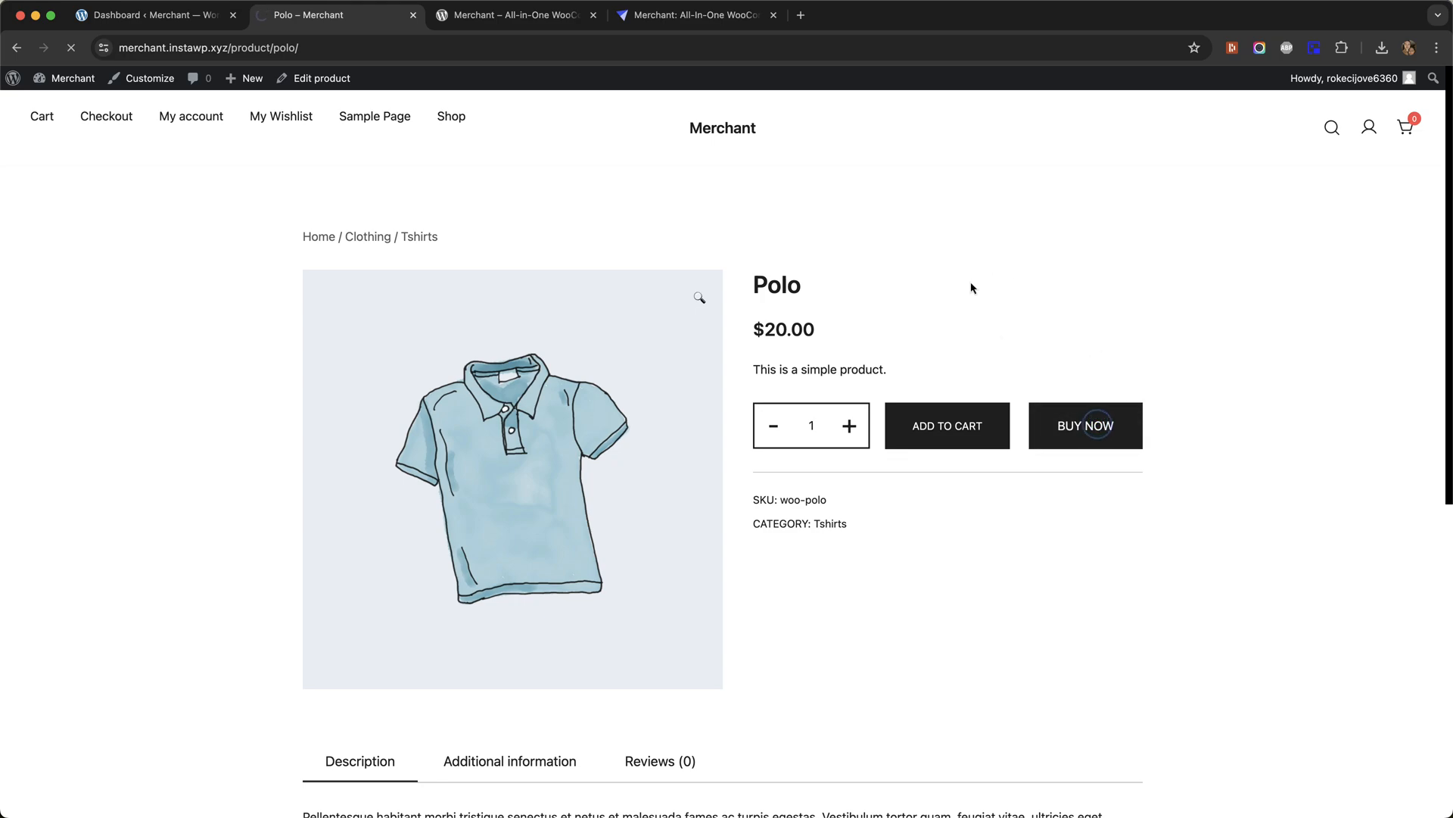
click(1085, 426)
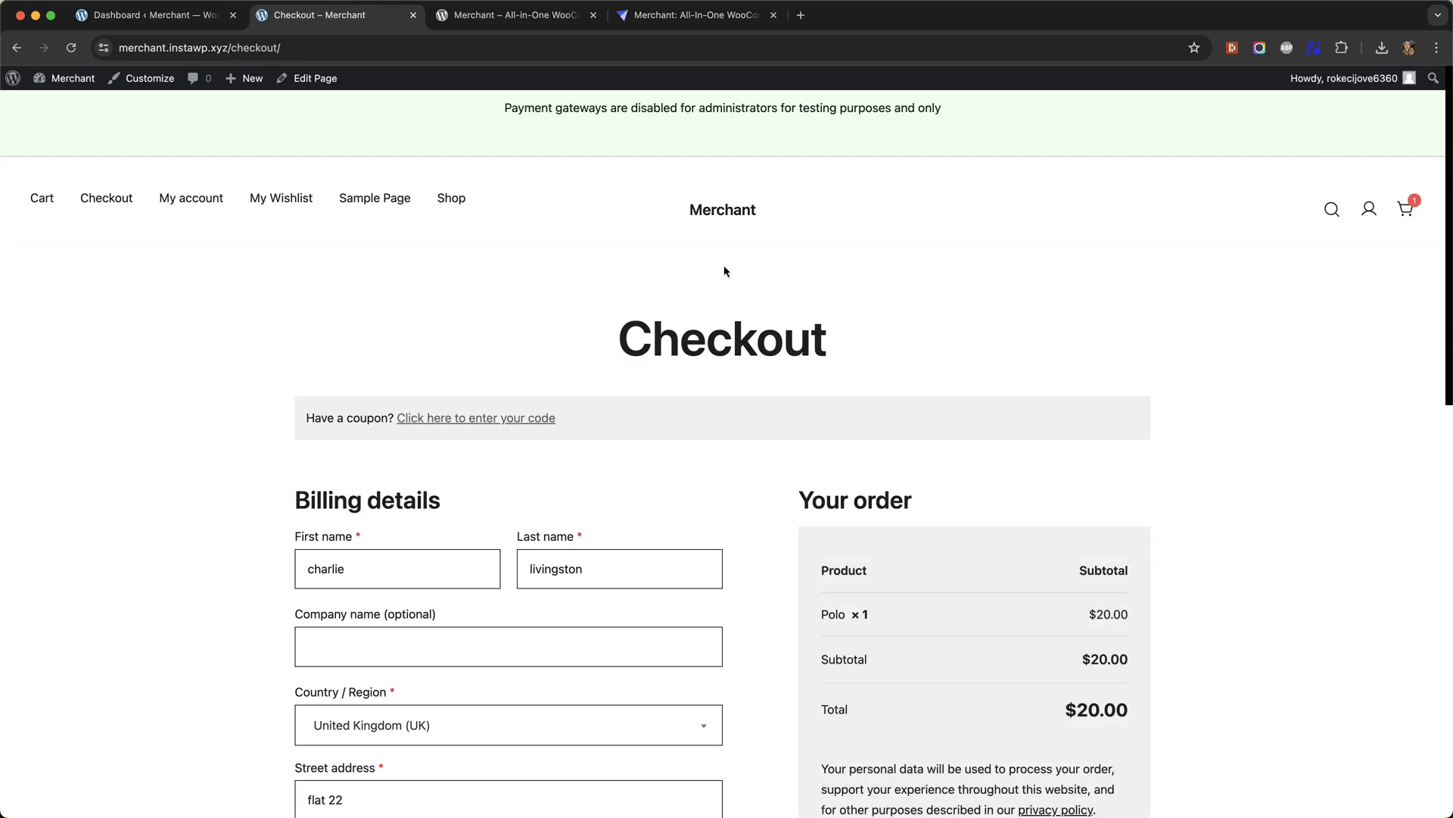
scroll(down, 3)
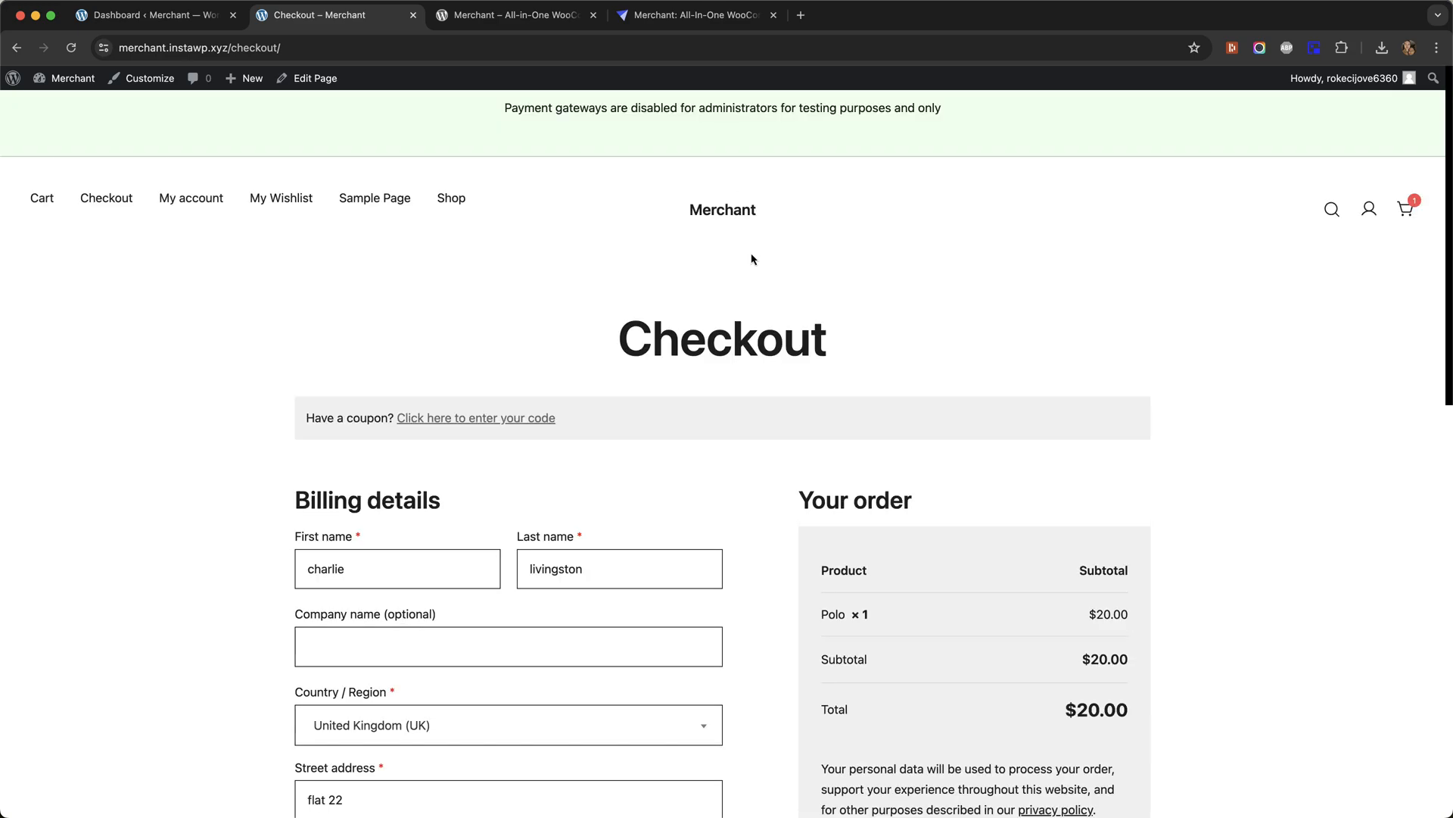
scroll(down, 3)
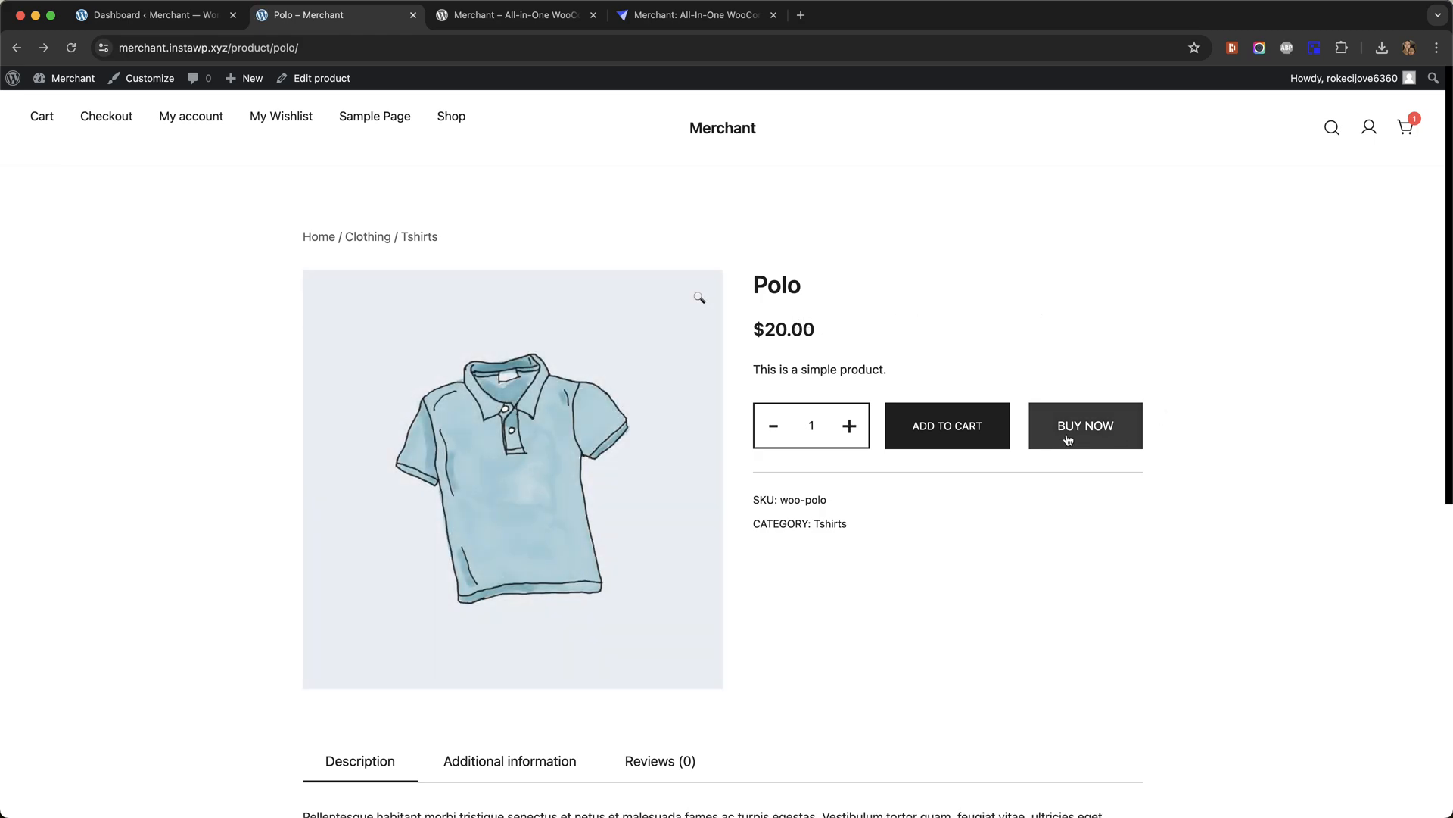
mouse_move(1007, 279)
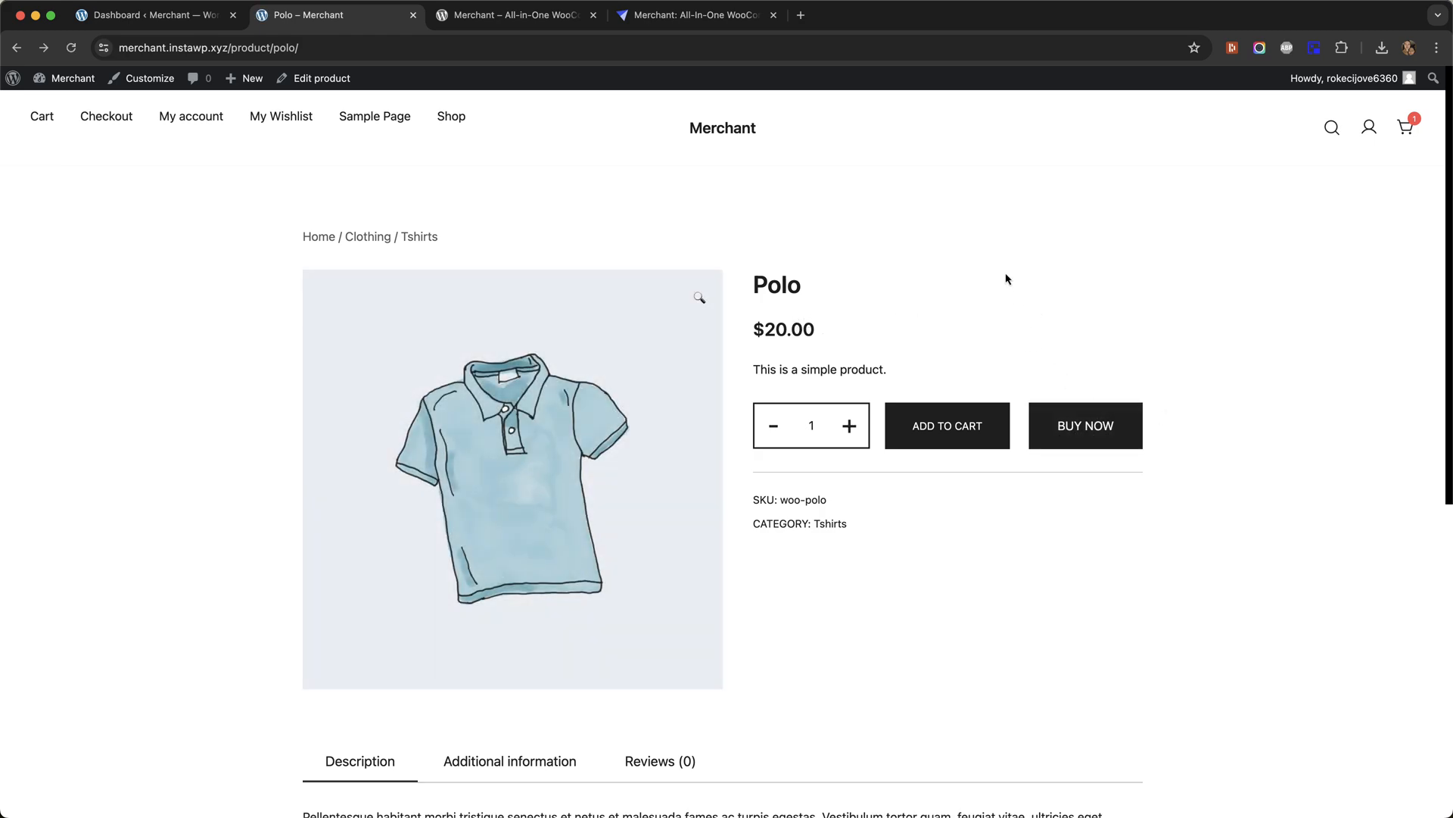
mouse_move(851, 227)
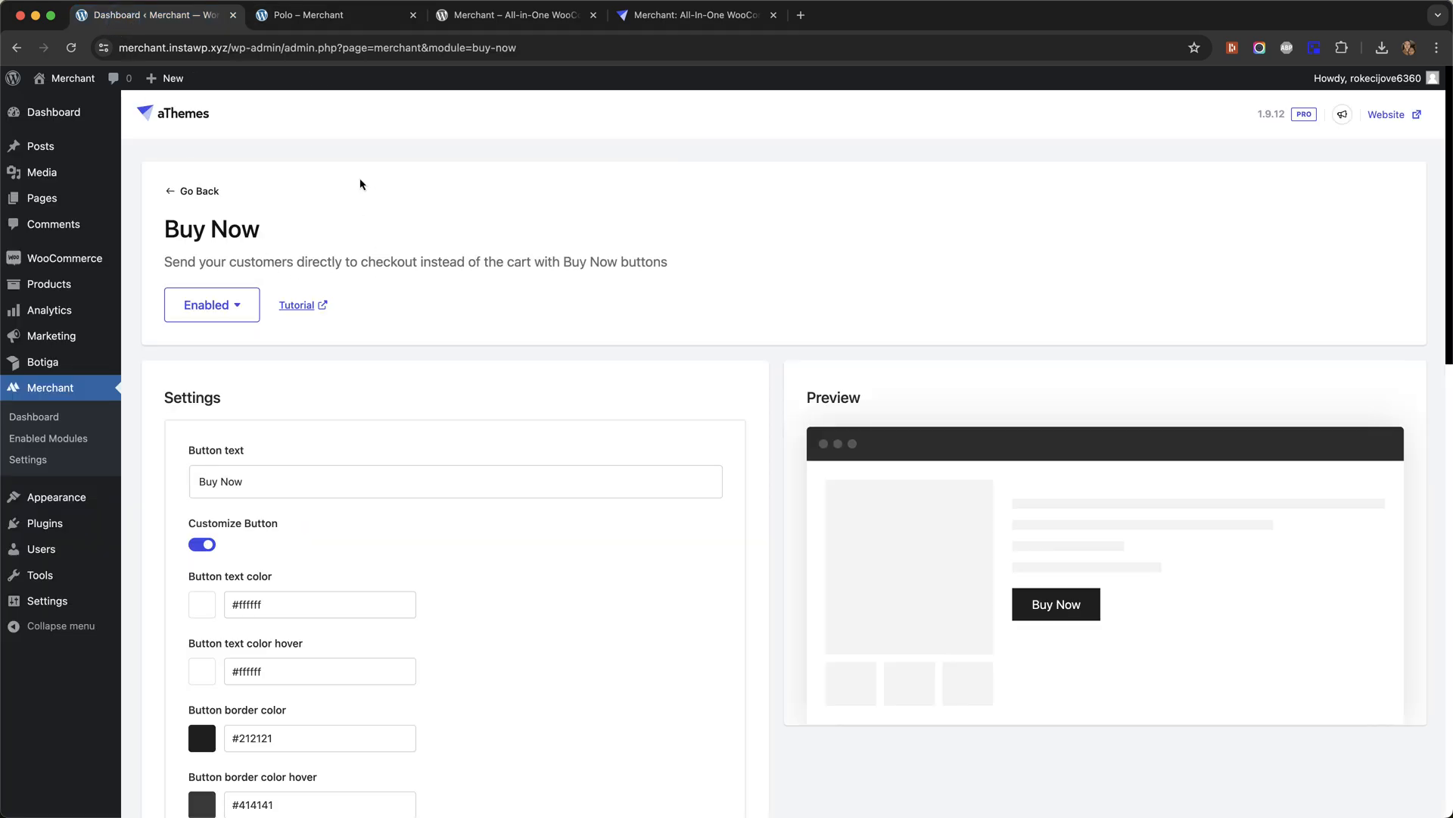
- Set the Buy Now button font size to 14px and save the settings
scroll(down, 3)
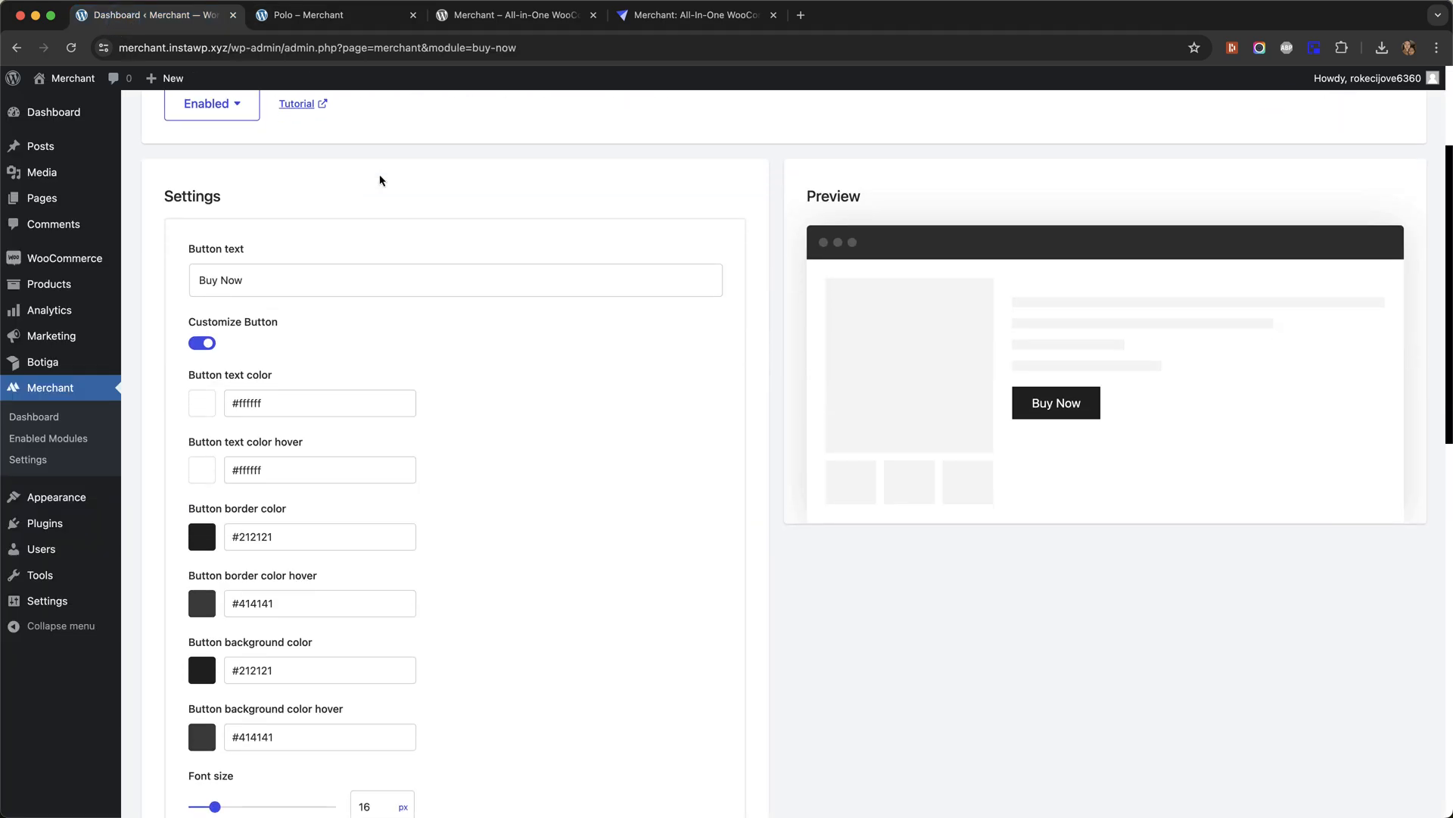
scroll(down, 3)
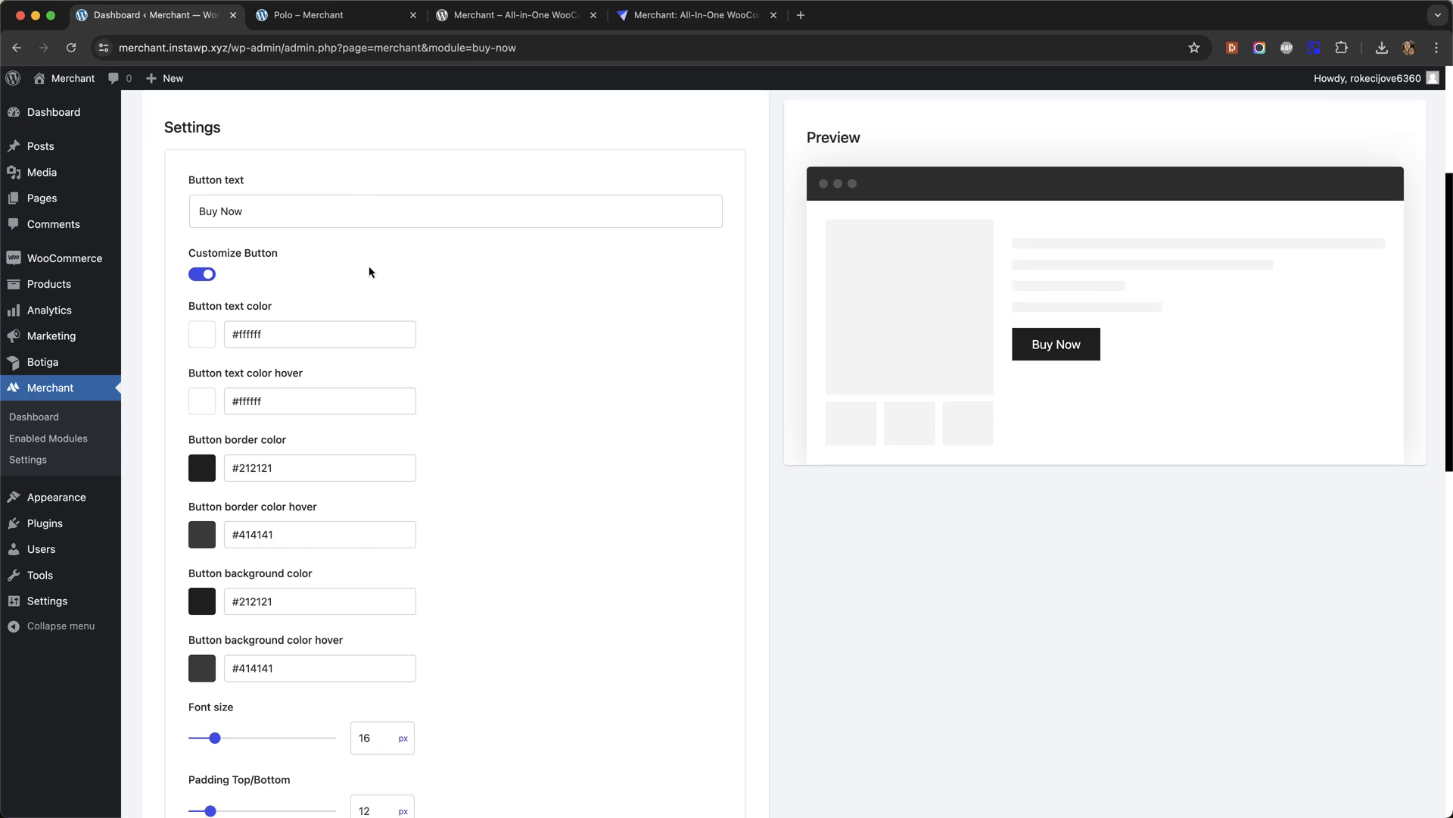
mouse_move(484, 265)
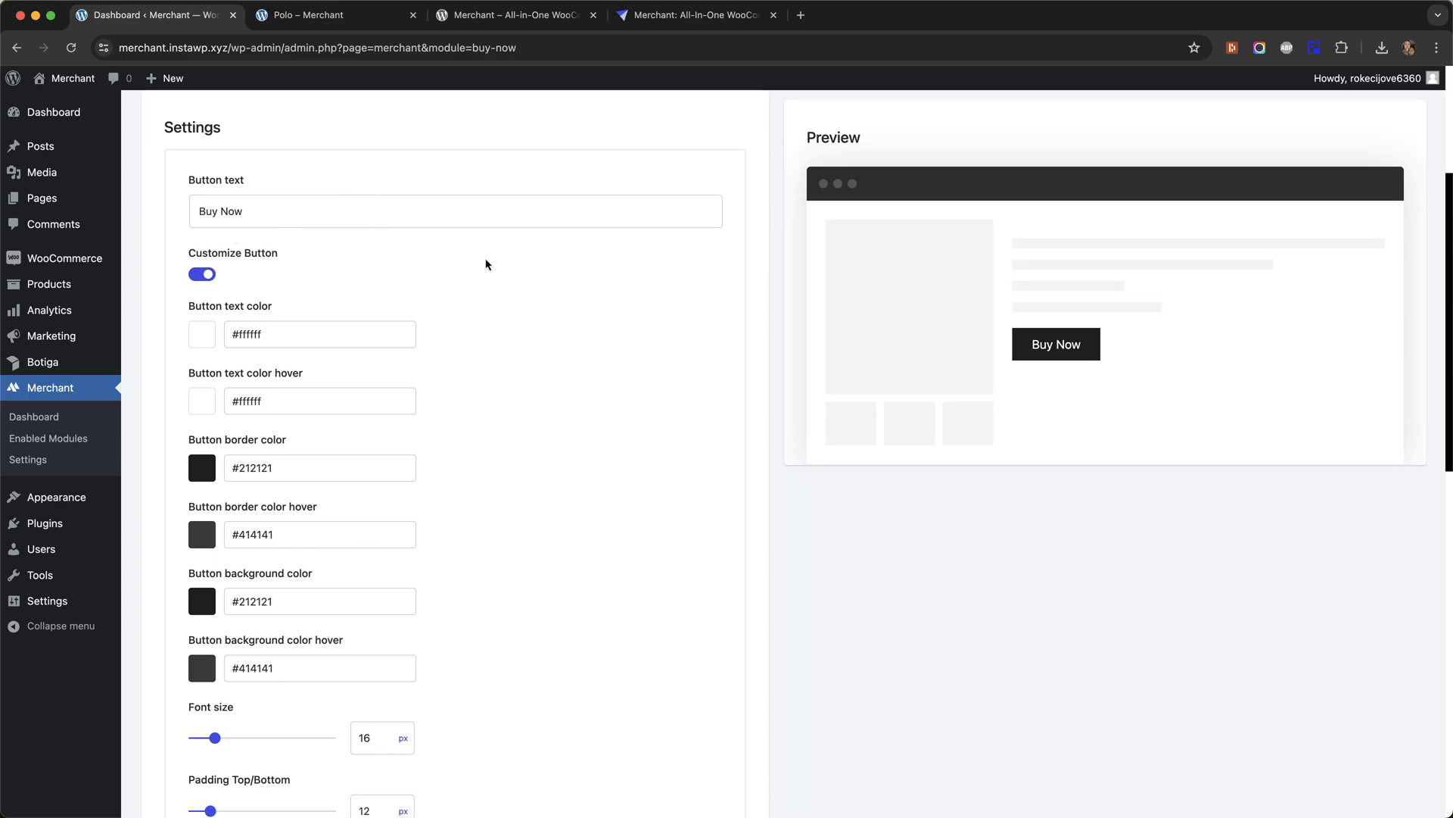
scroll(down, 3)
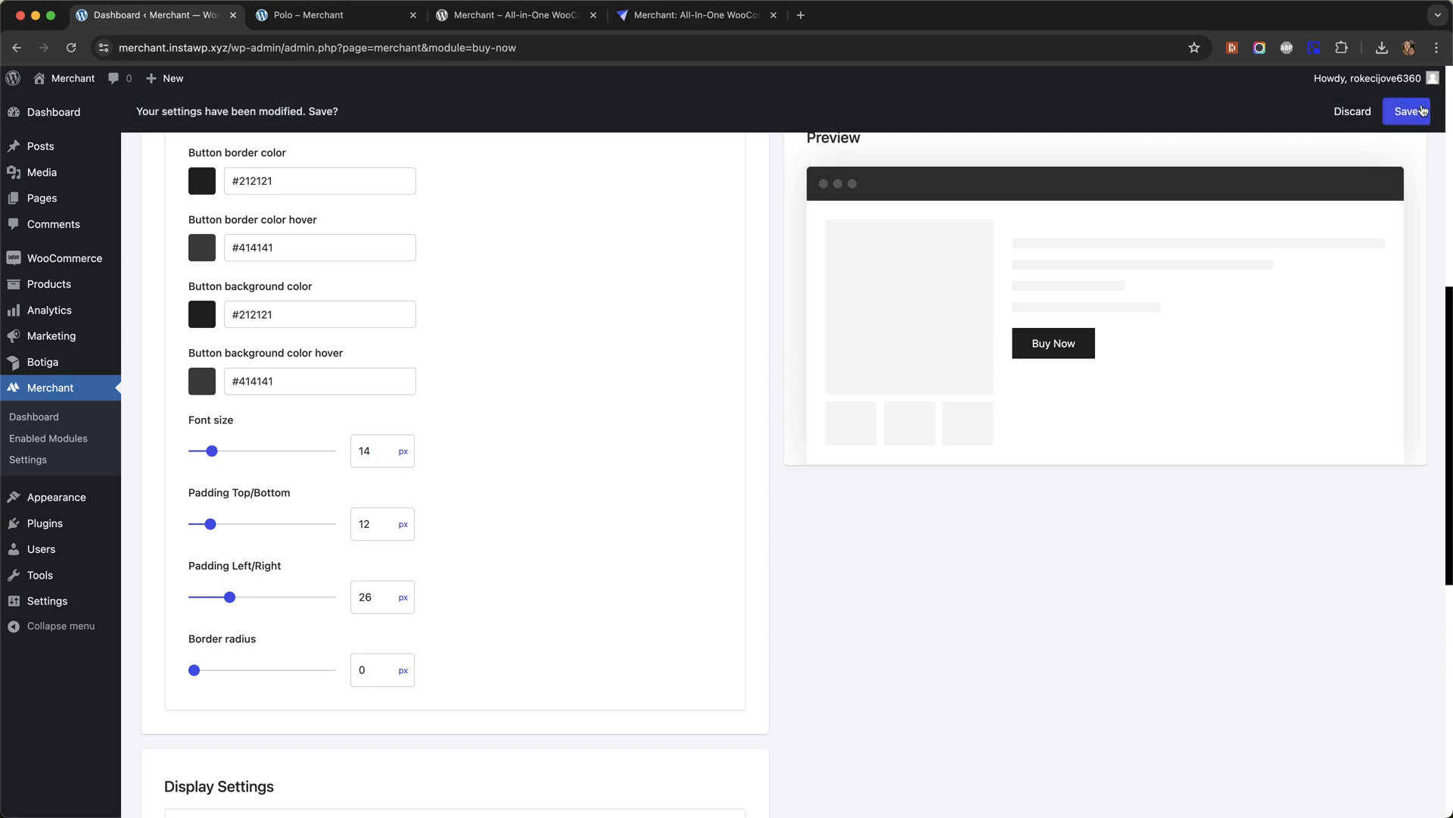
click(1407, 111)
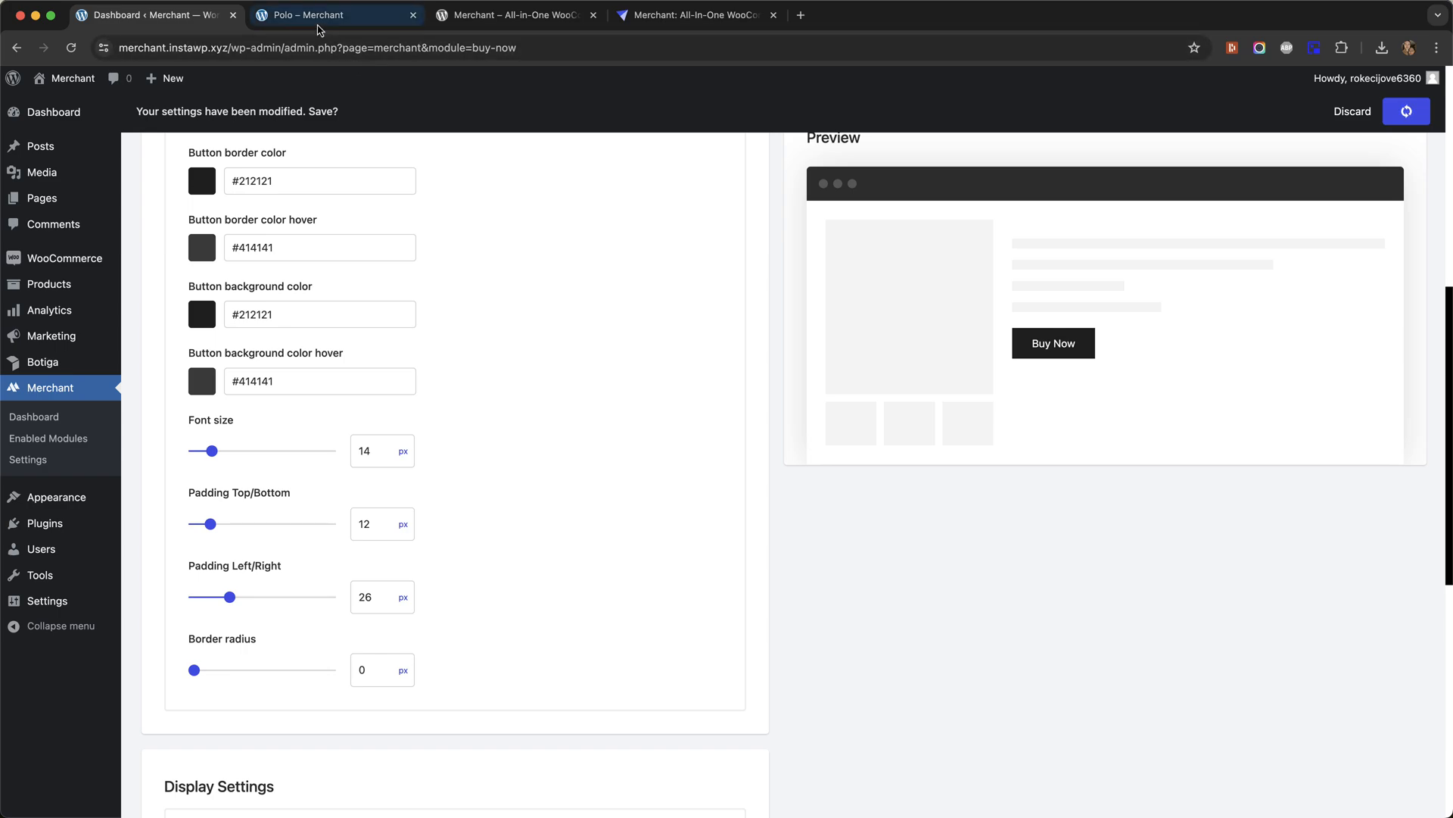
- Inspect Polo's restyled Buy Now button, then review the Buy Now customization settings
click(315, 15)
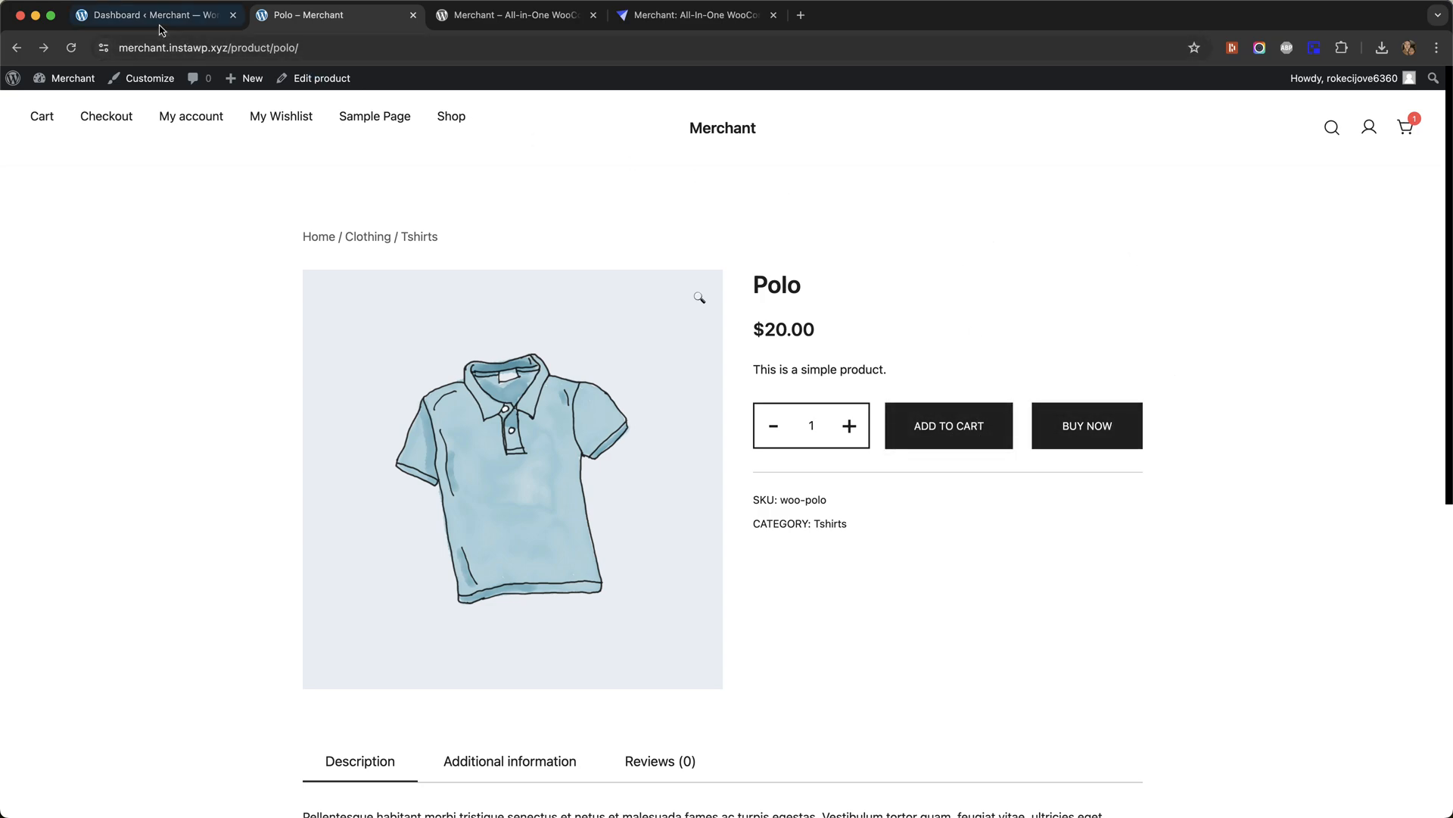
click(153, 15)
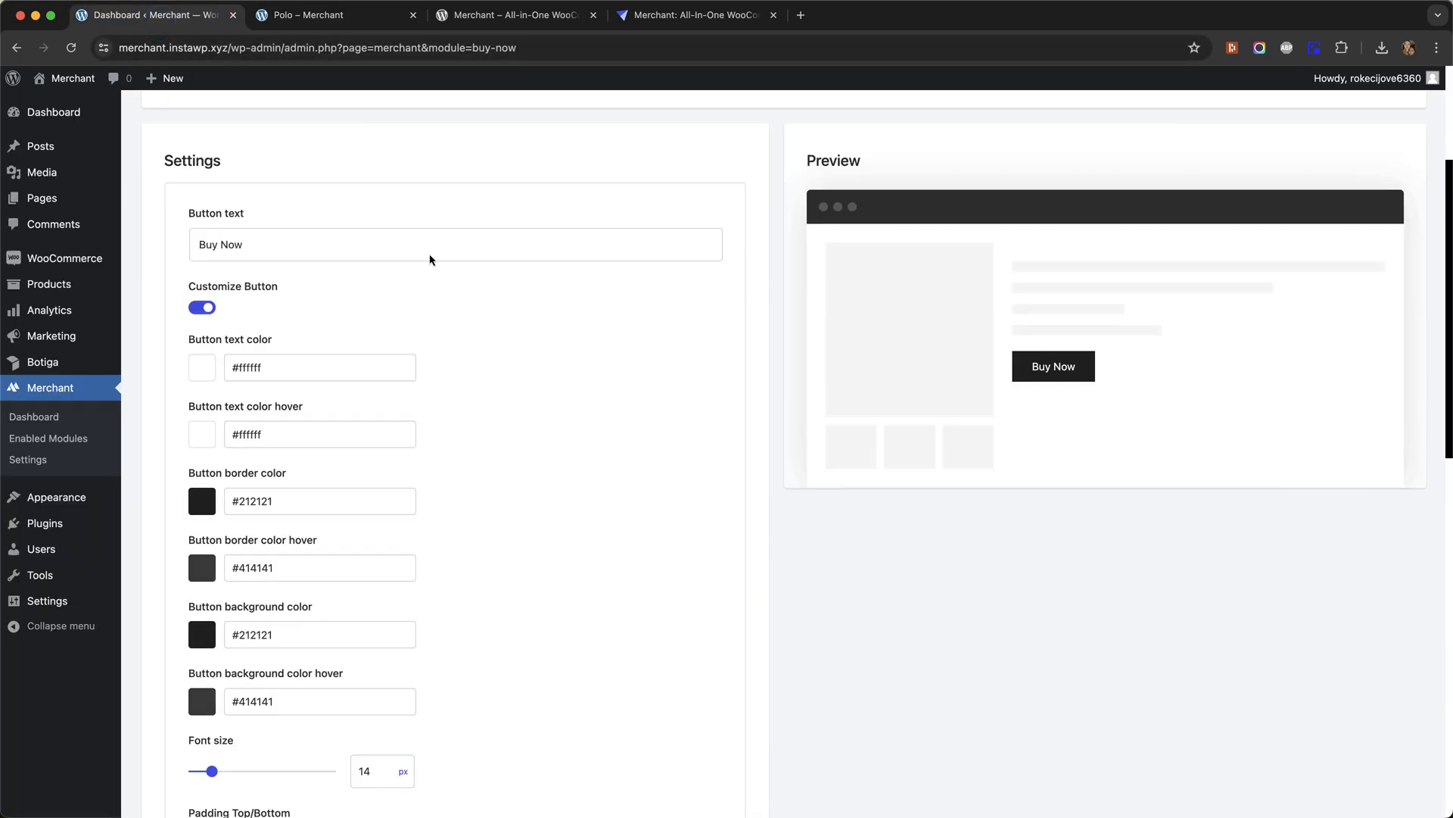
scroll(down, 3)
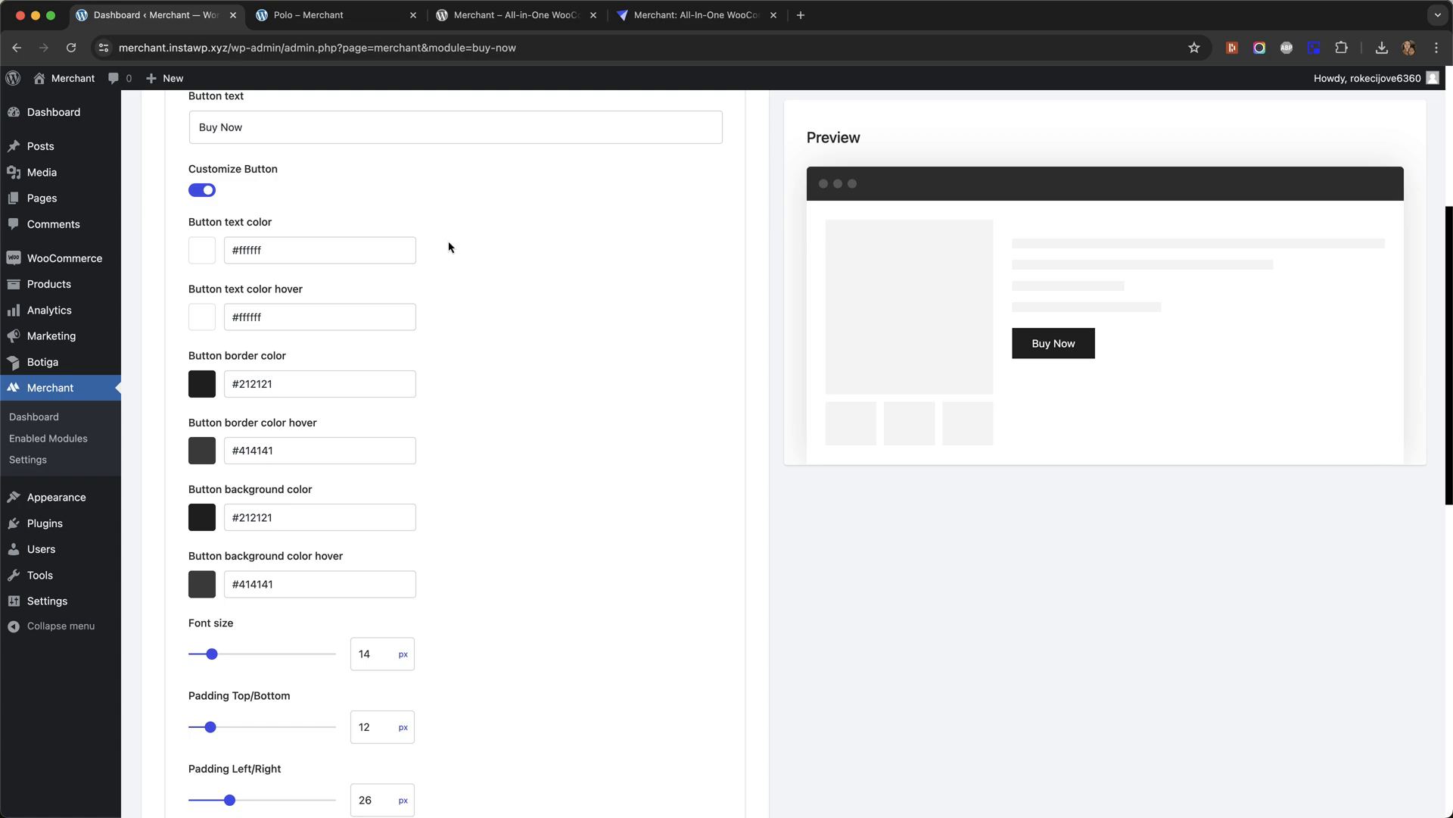
scroll(down, 3)
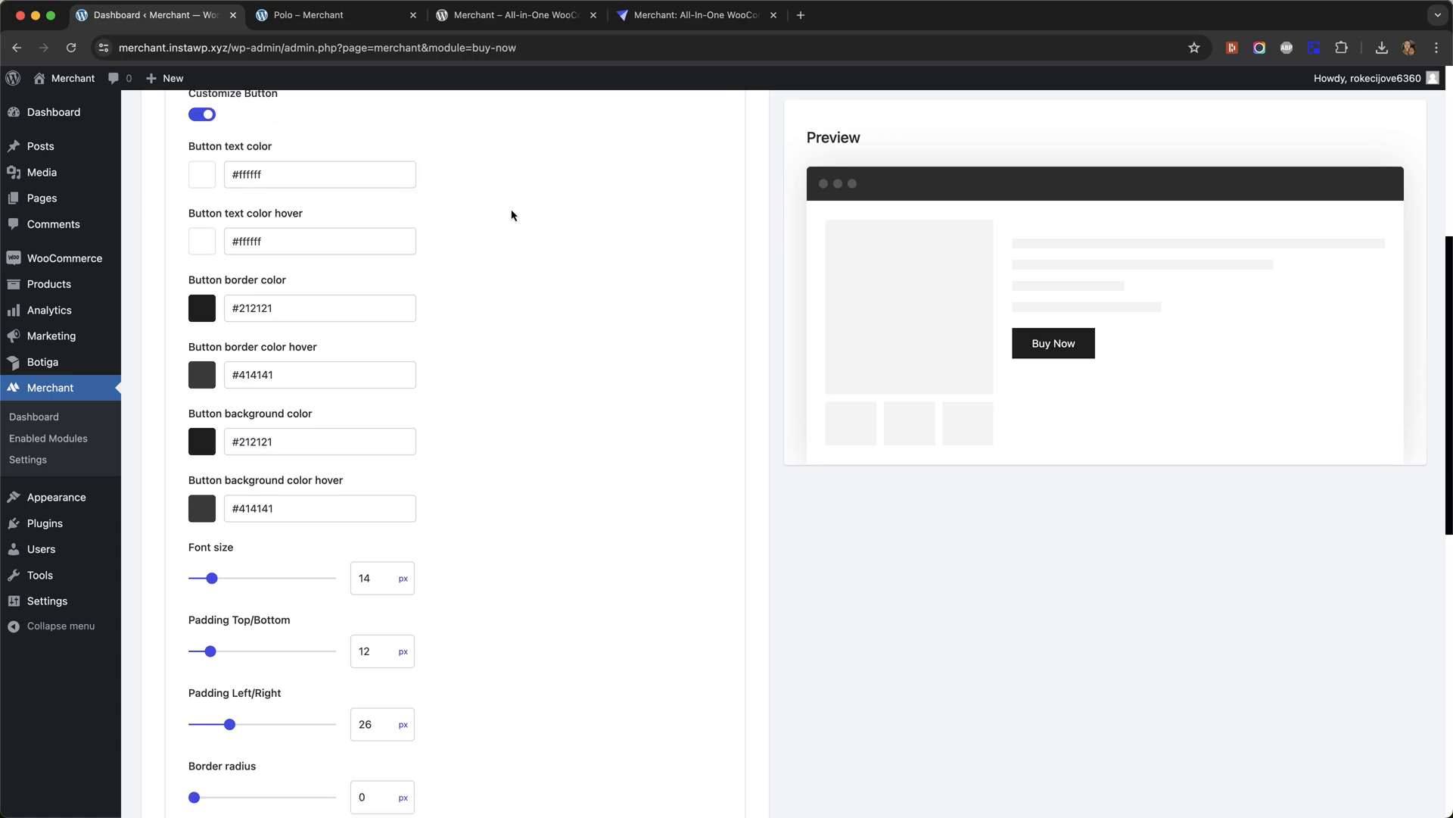
- Tick 'Show on product archive' in Display Settings and return to the Polo page
scroll(down, 3)
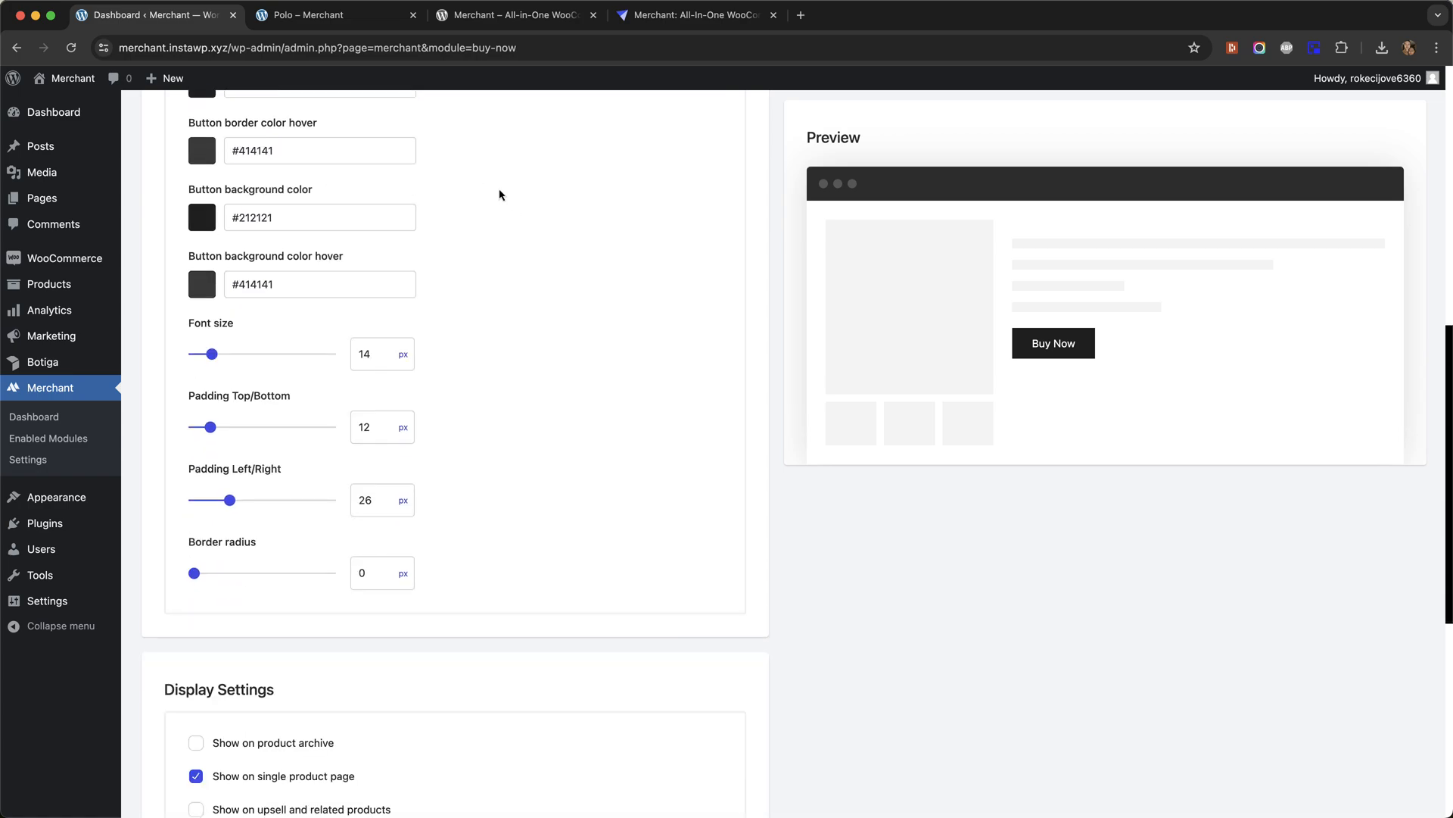
scroll(down, 3)
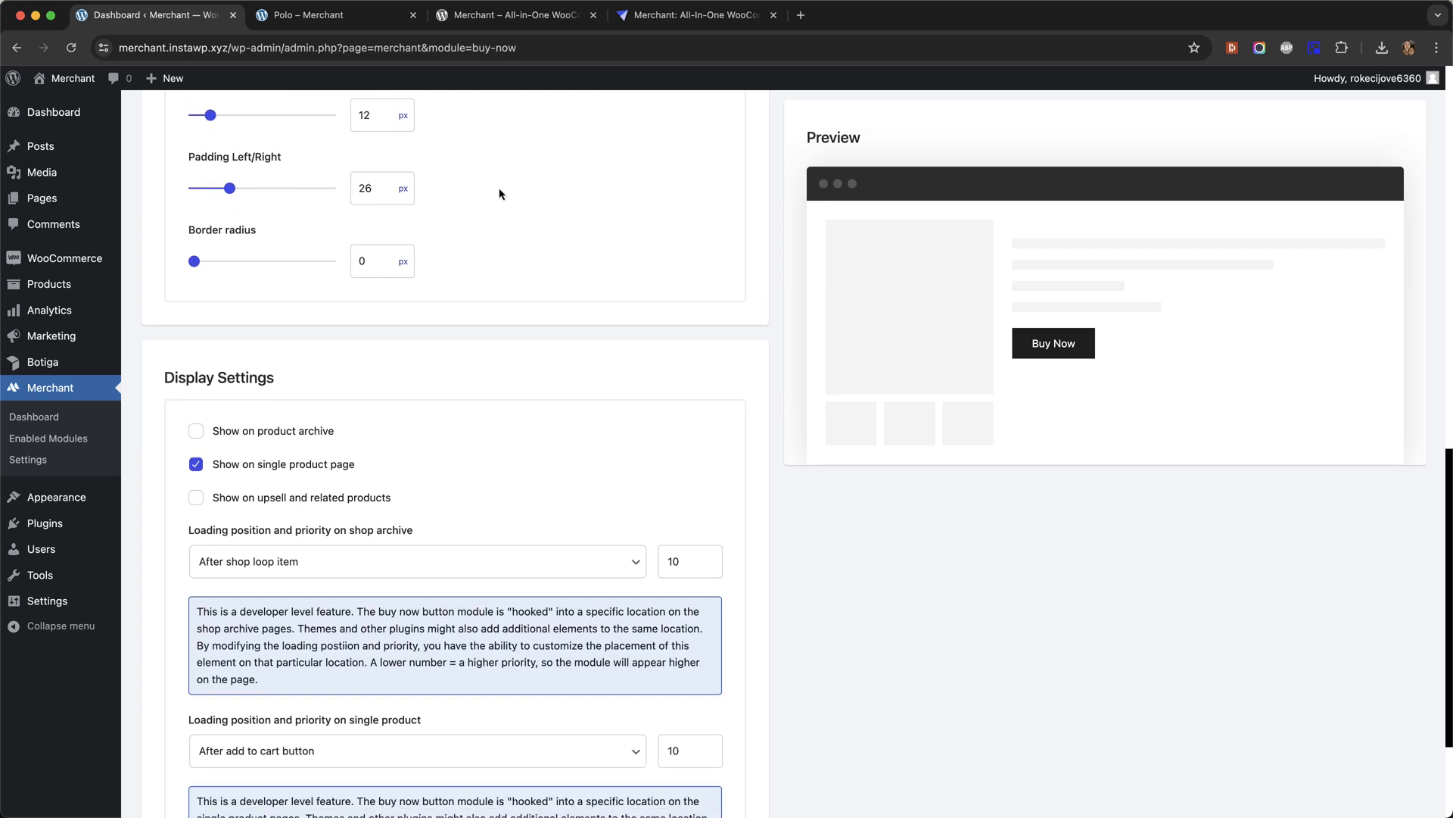
scroll(down, 3)
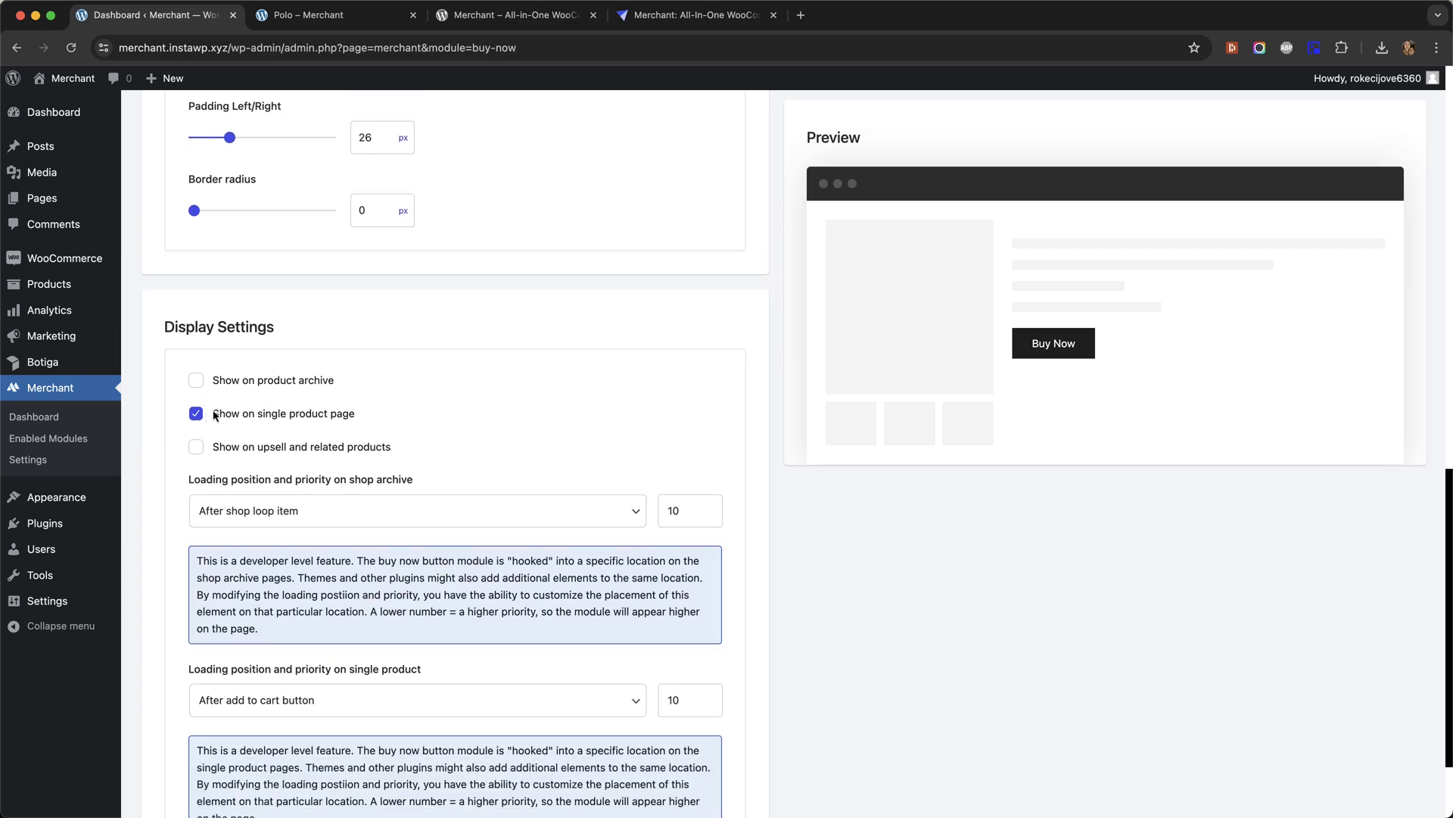
scroll(down, 3)
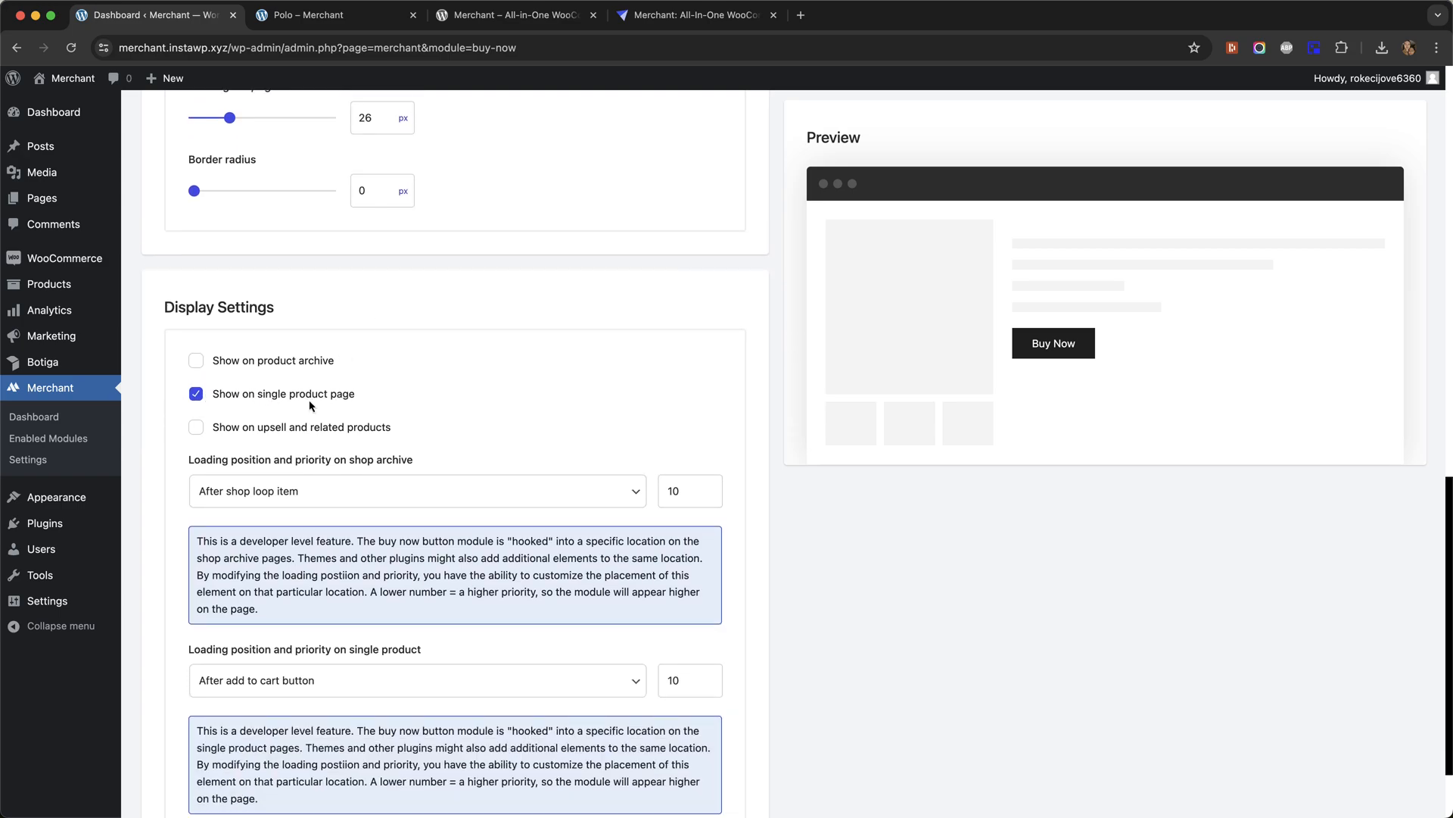
mouse_move(429, 334)
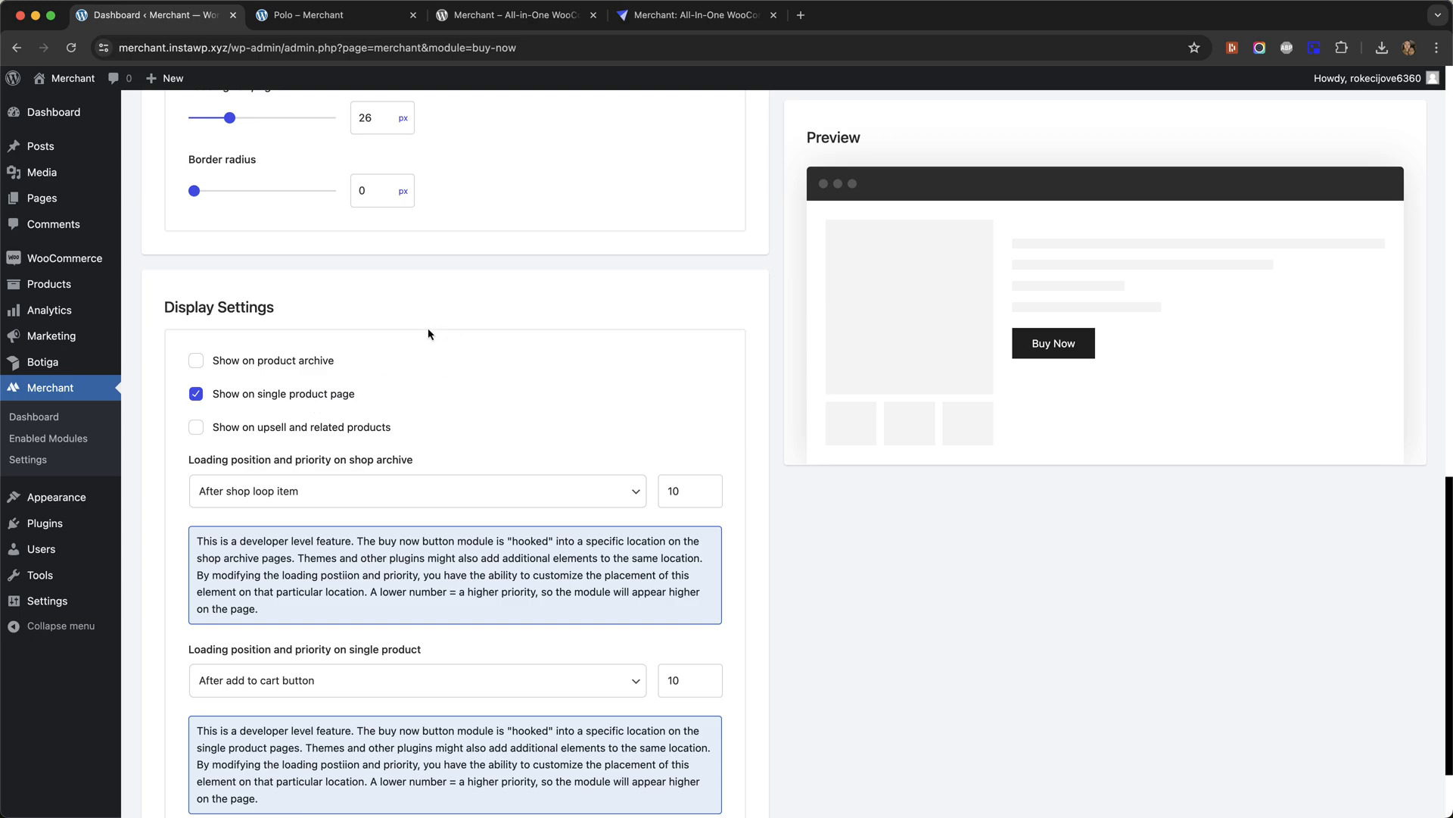
click(195, 360)
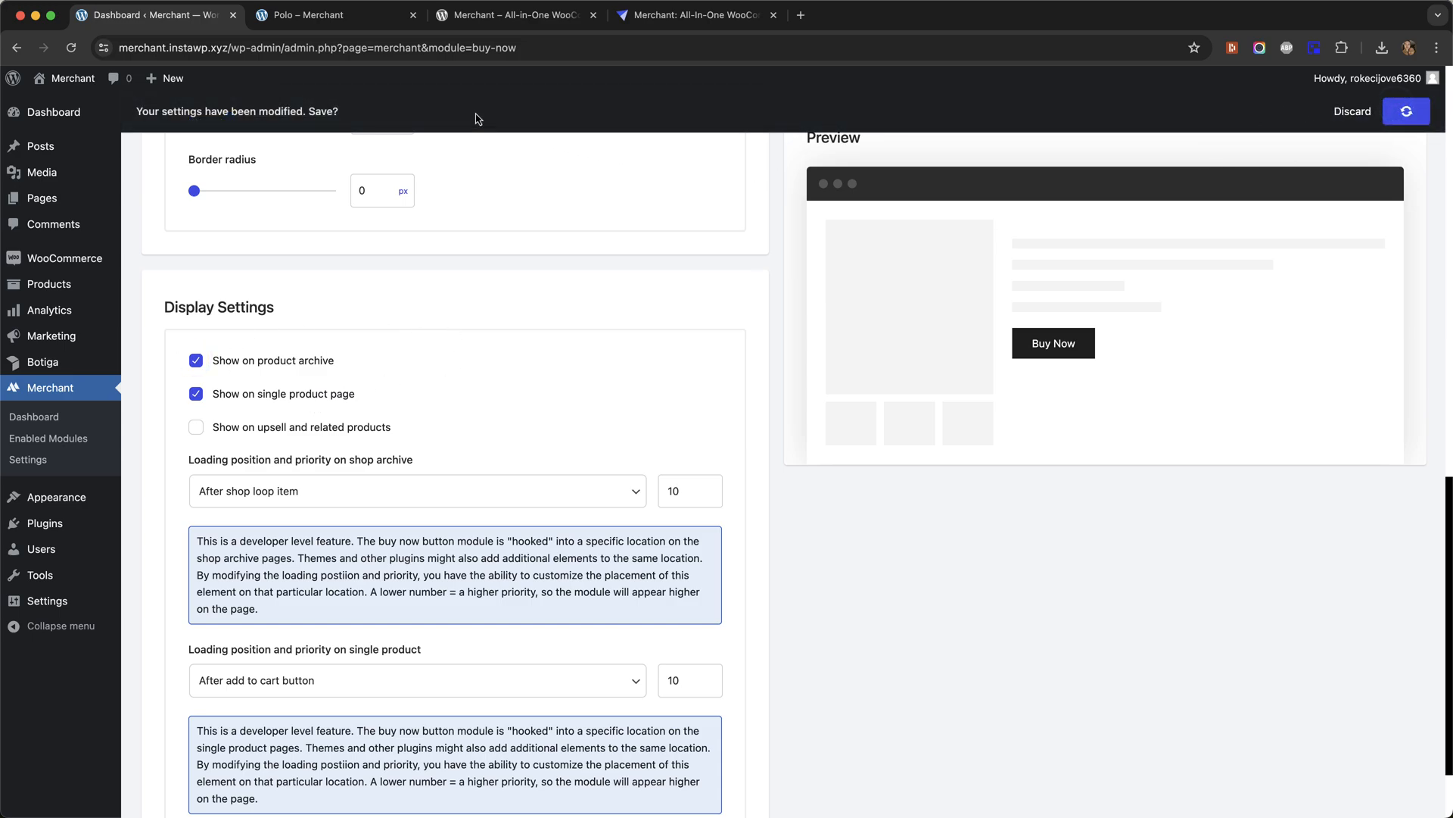
click(311, 15)
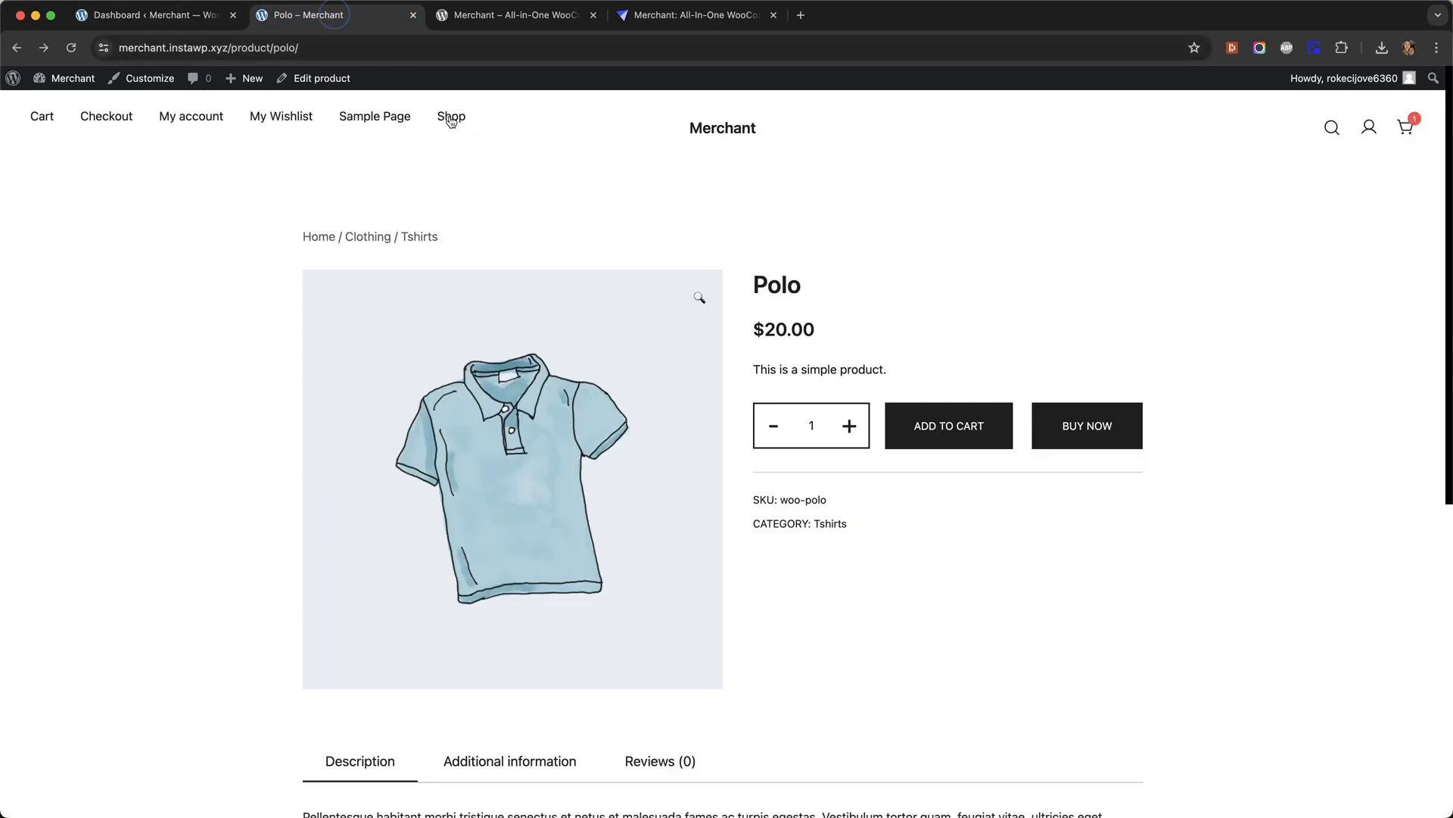
- Browse the Shop page grid, confirming each product has a Buy Now button
click(450, 116)
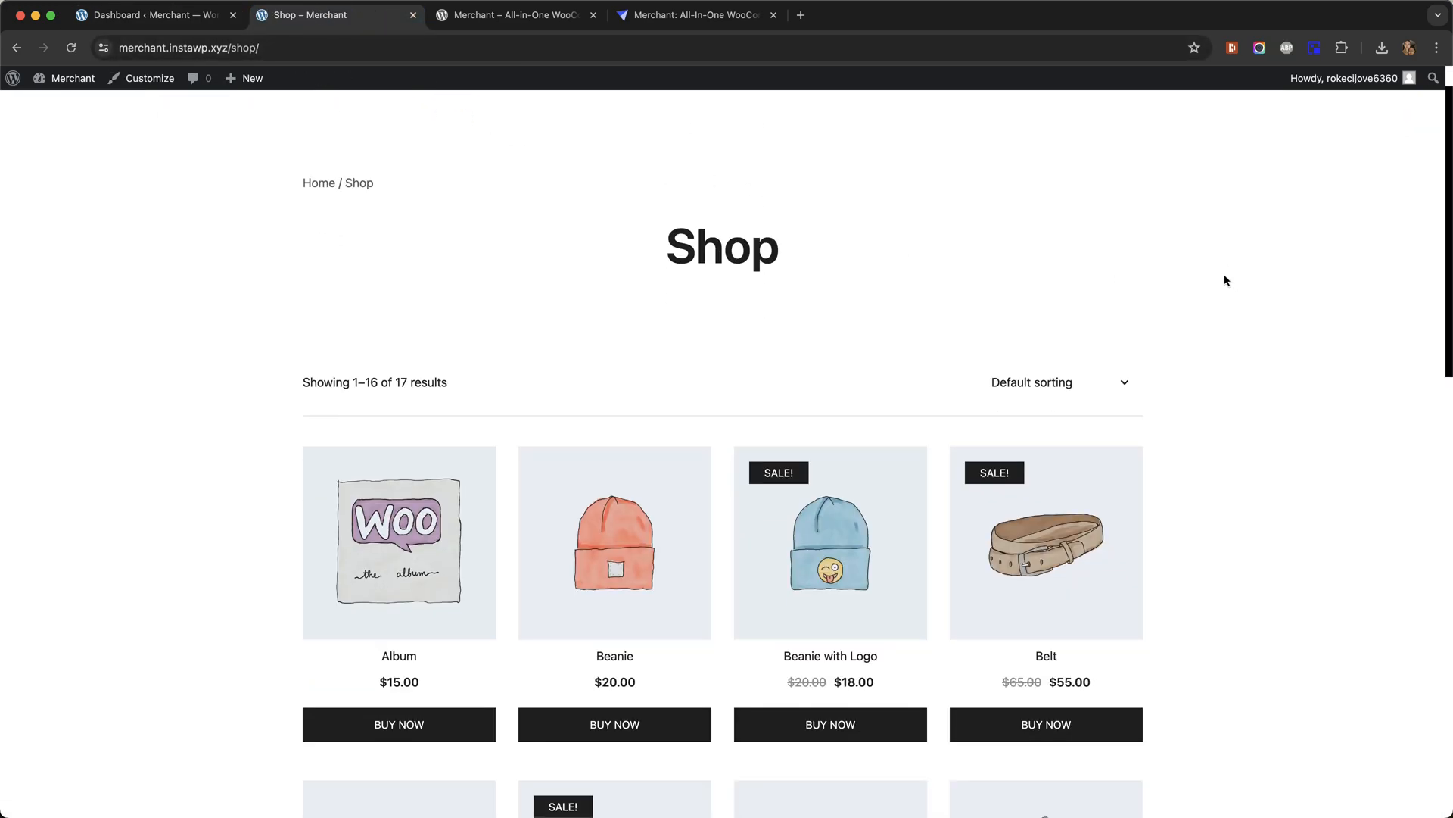
scroll(down, 3)
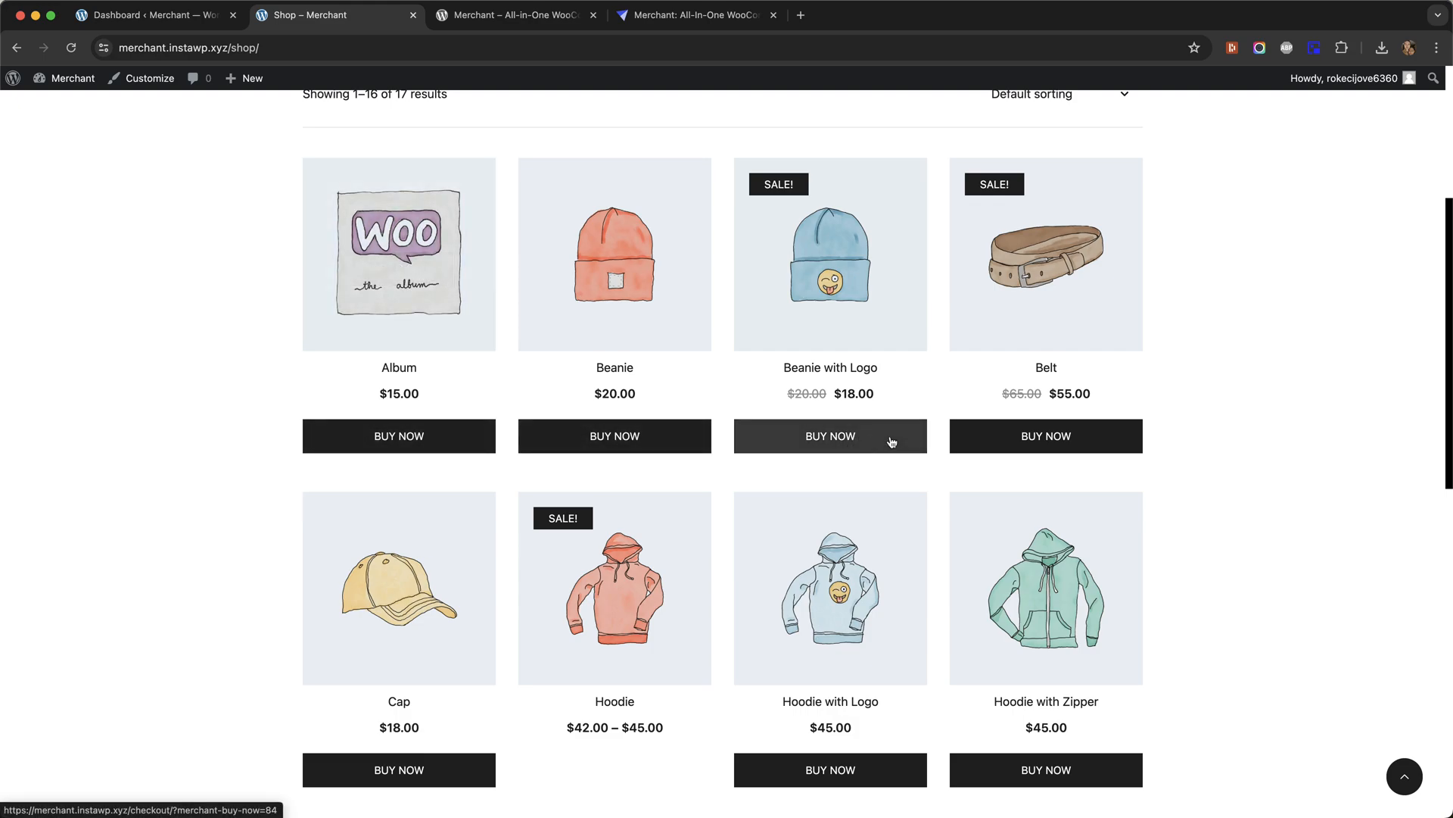
scroll(down, 3)
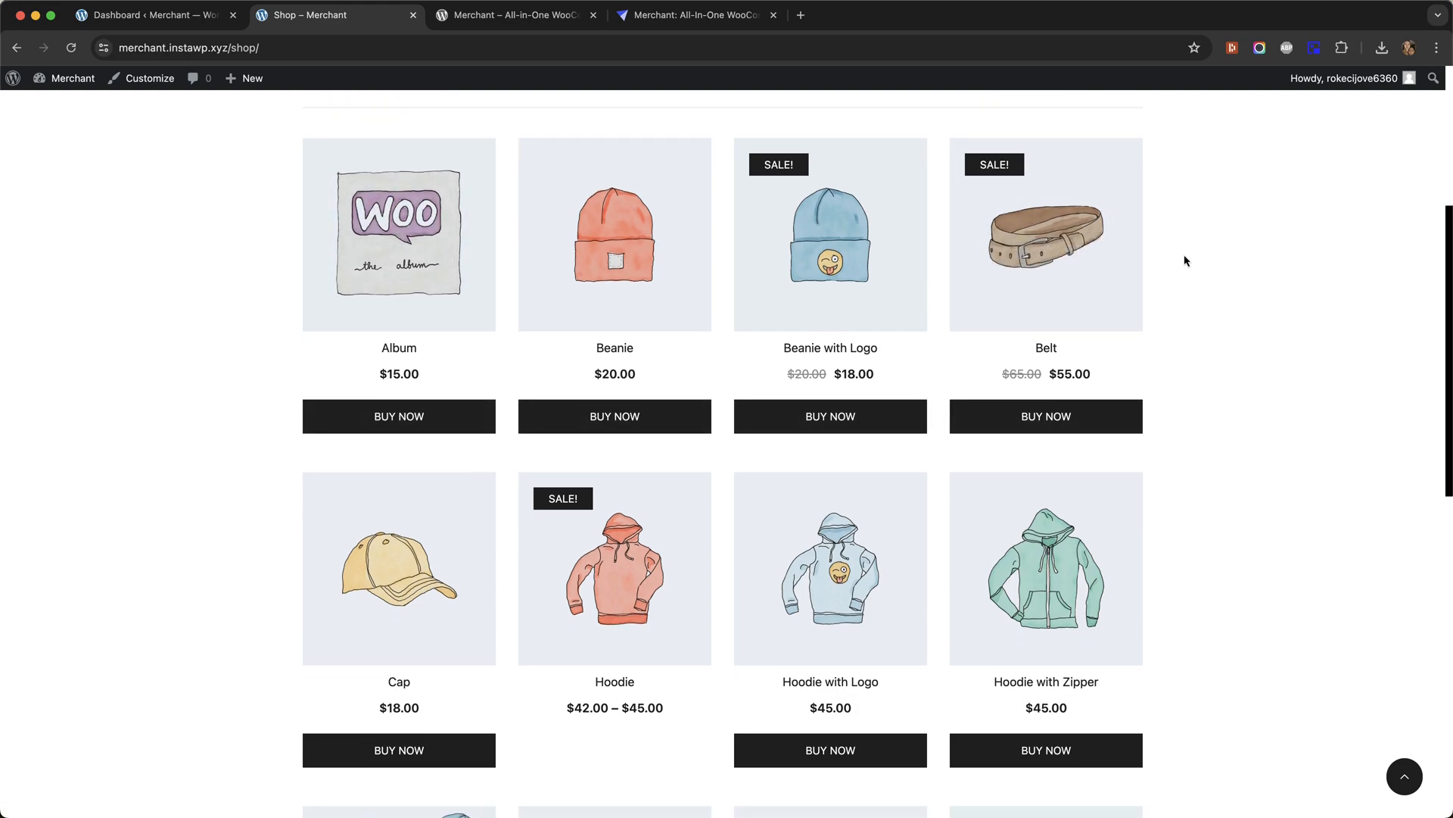
scroll(down, 3)
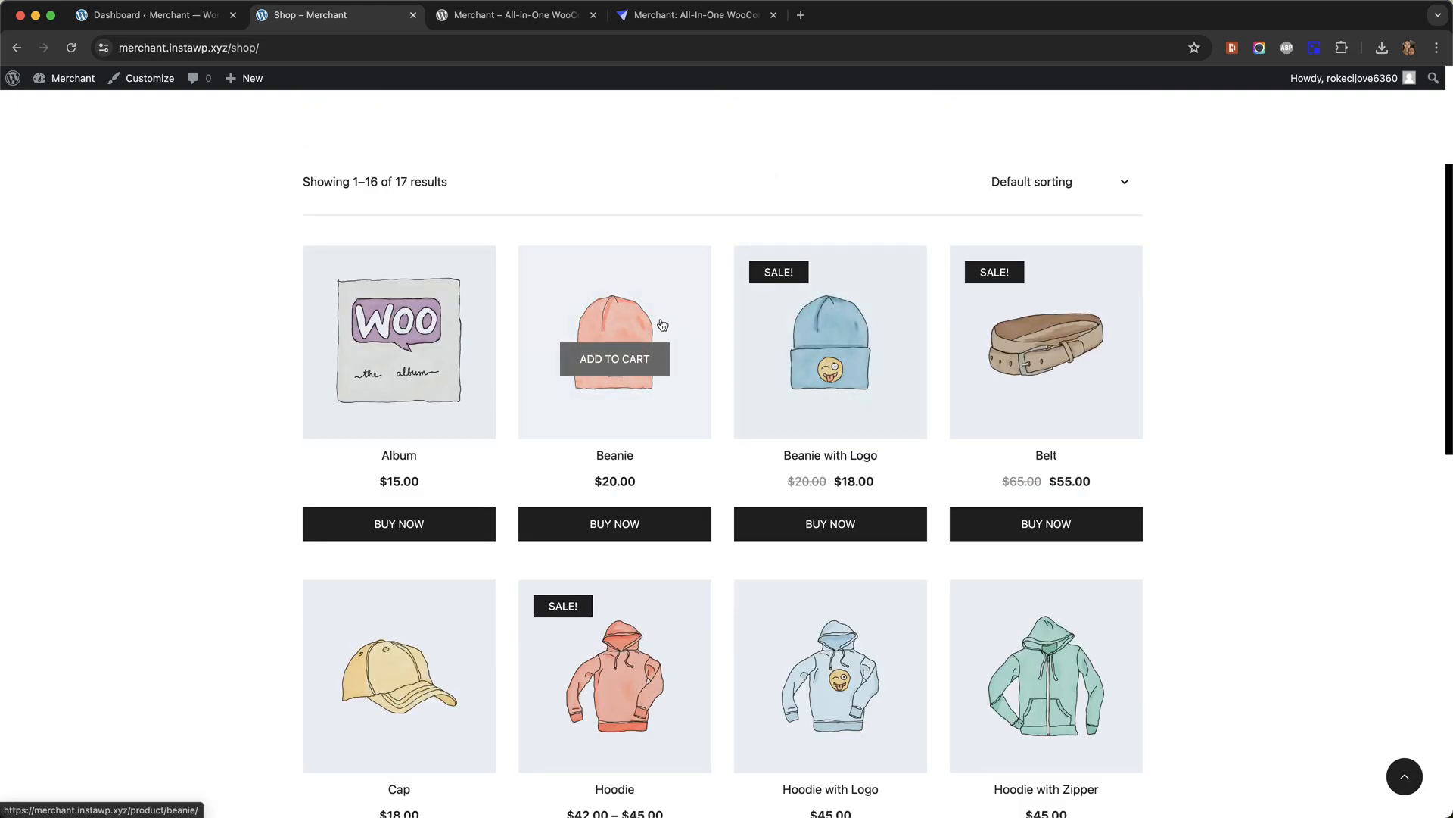
- Open the Beanie product and check its Recently Viewed items, which lack Buy Now
click(614, 342)
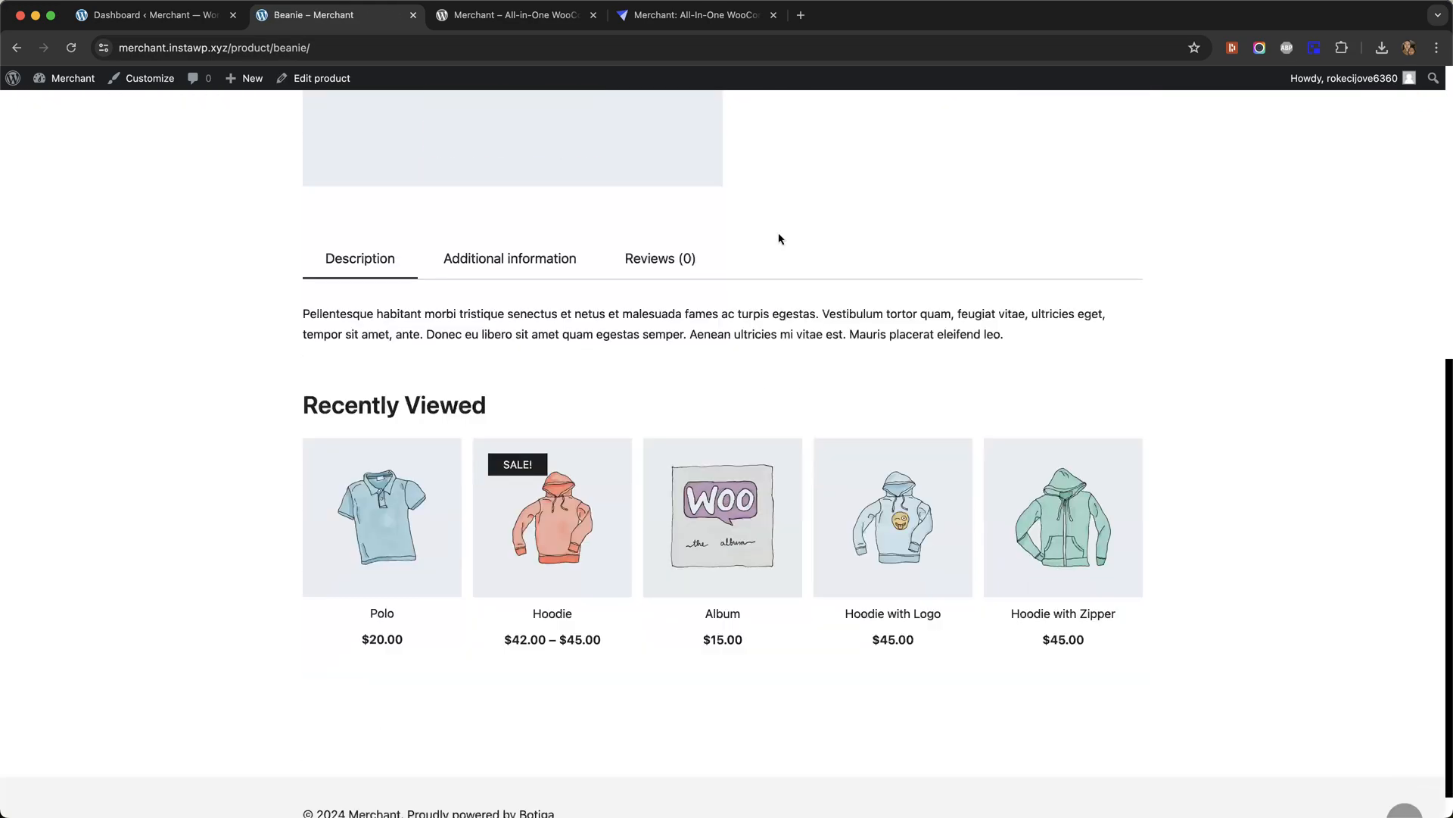
scroll(down, 3)
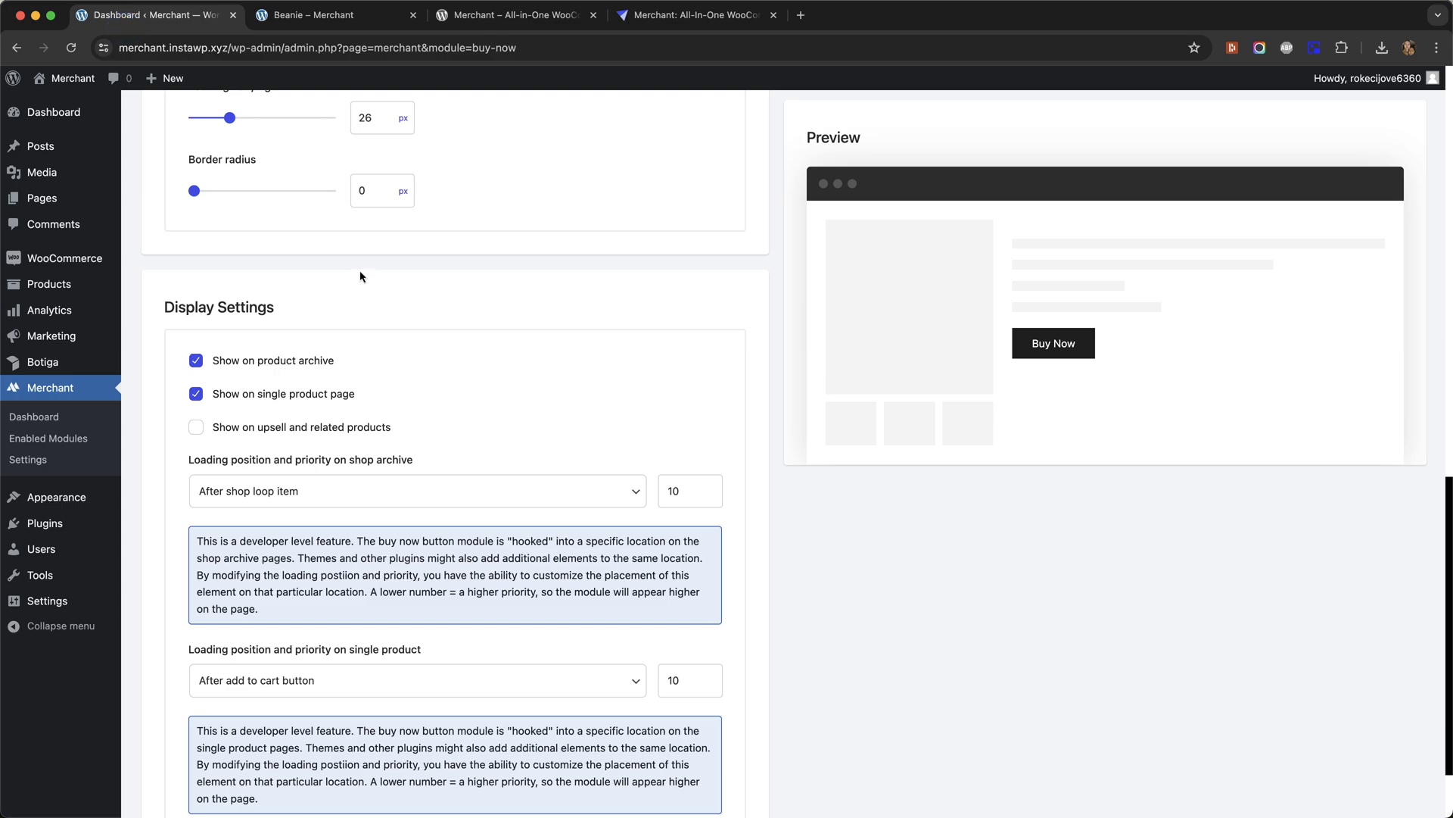
- Tick 'Show on upsell and related products' and save the display settings
click(195, 426)
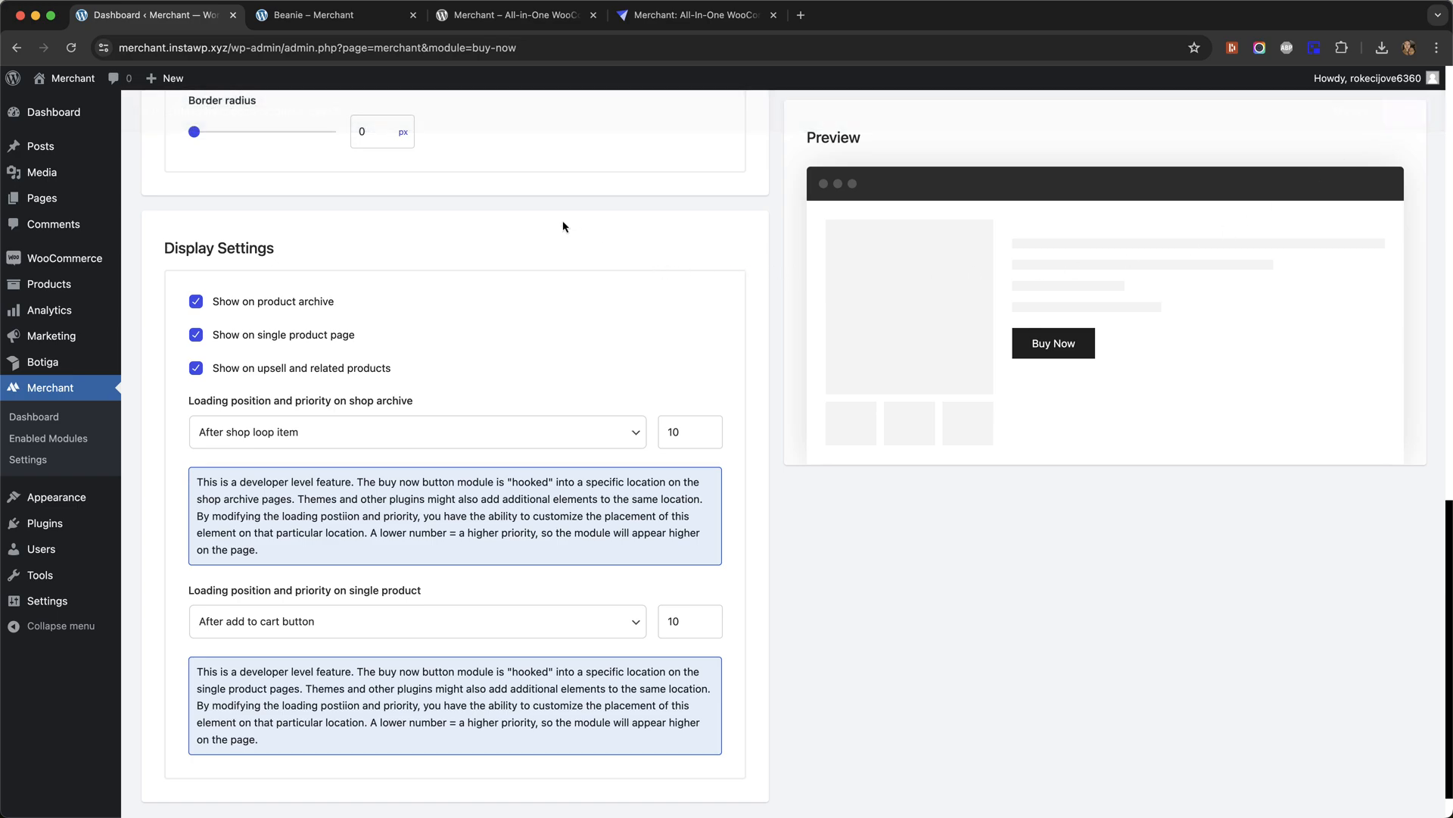
click(336, 15)
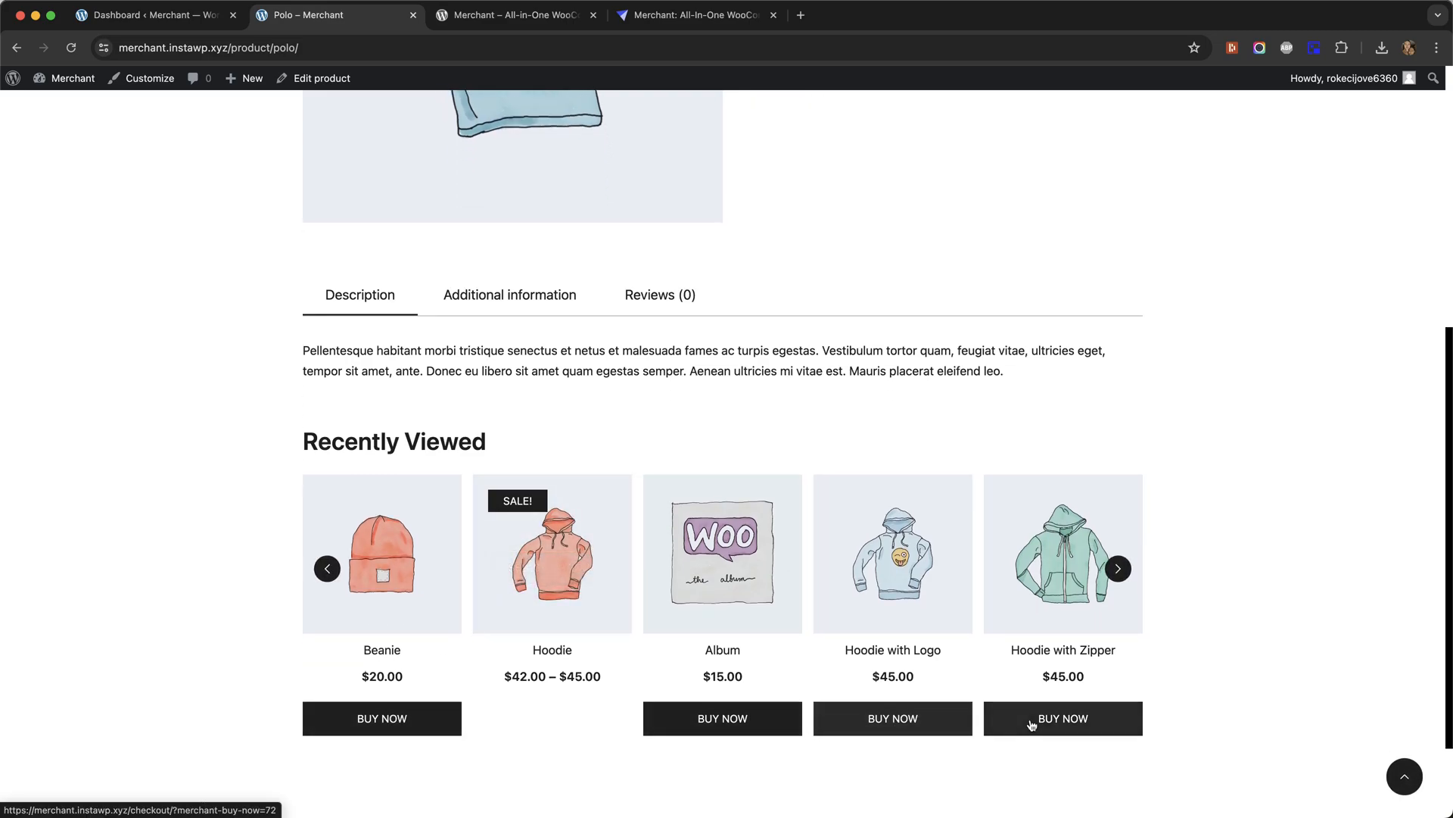
mouse_move(573, 436)
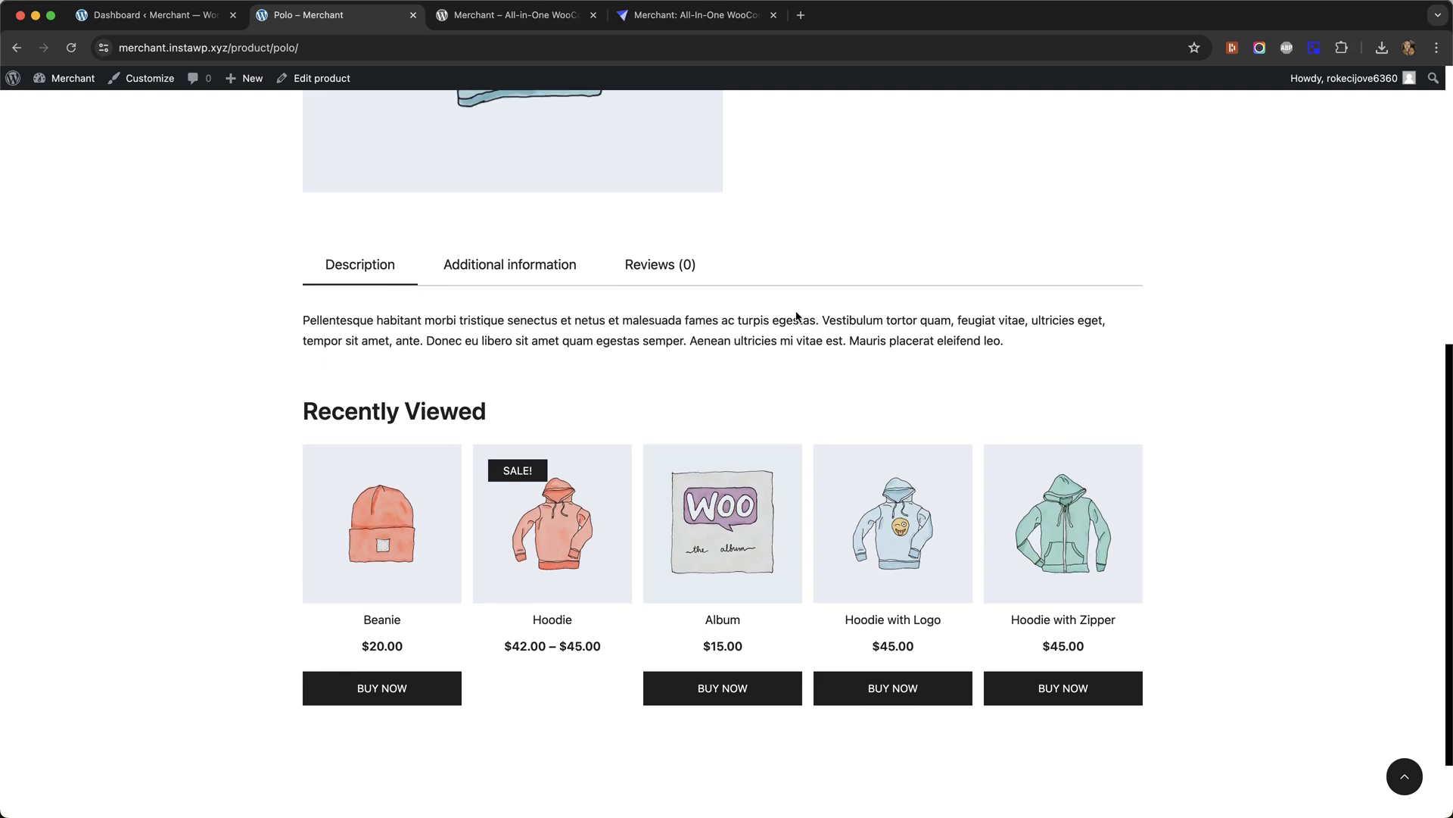
mouse_move(552, 524)
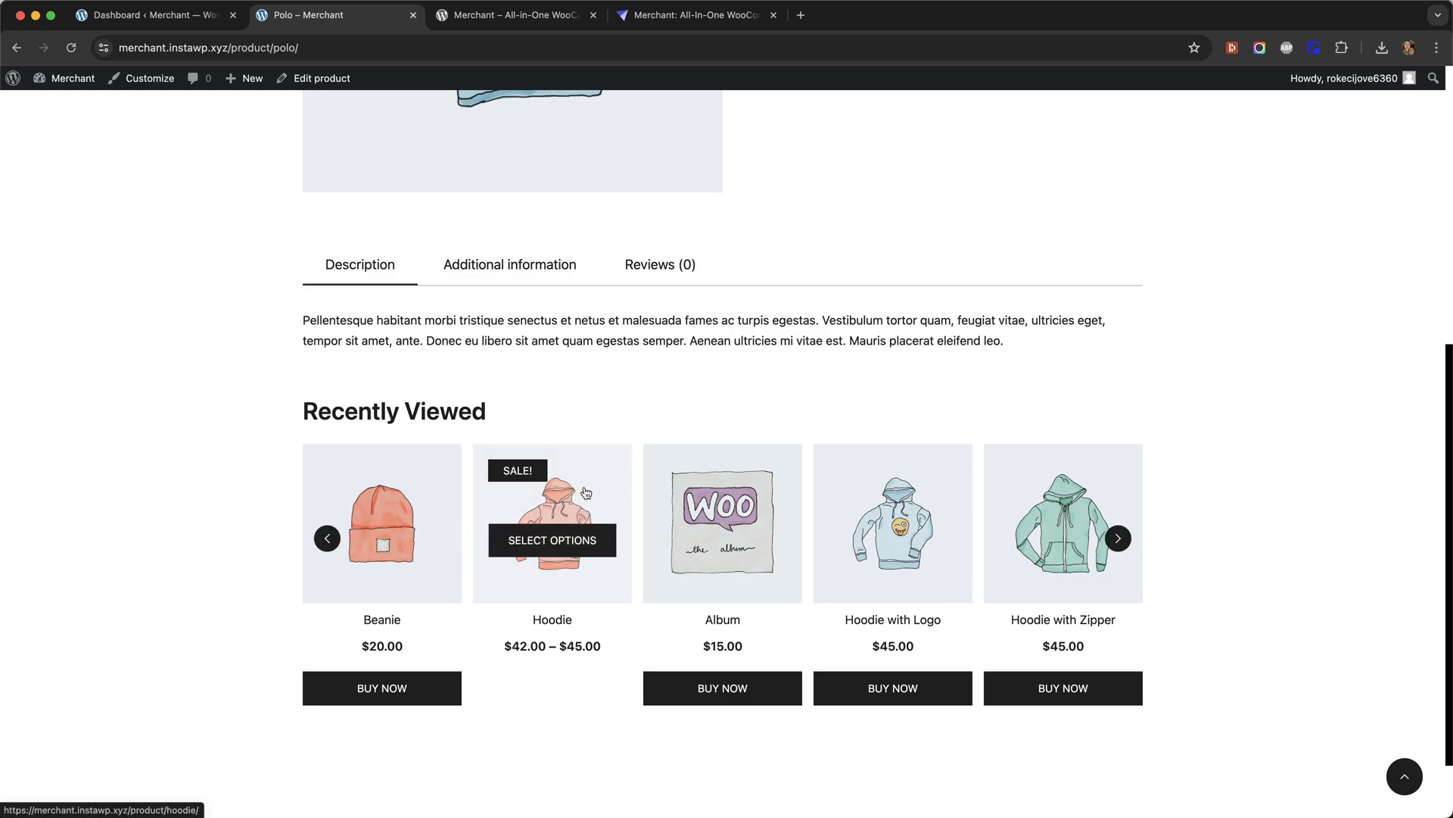
- Open the Hoodie product from the Polo page's Recently Viewed section
click(552, 540)
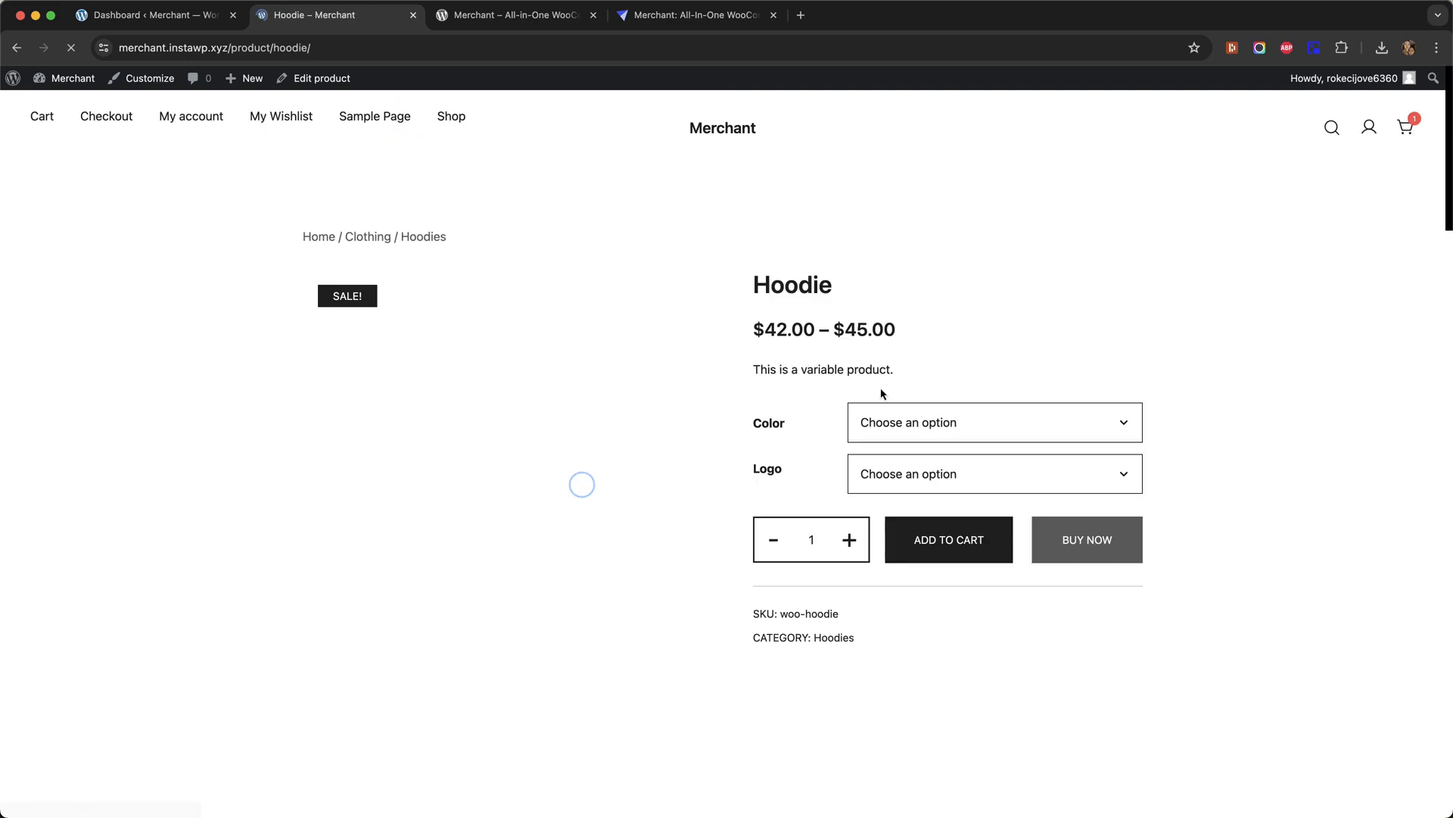
- Choose Blue as the Hoodie colour to show the $45.00 variation and its Buy Now button
click(993, 422)
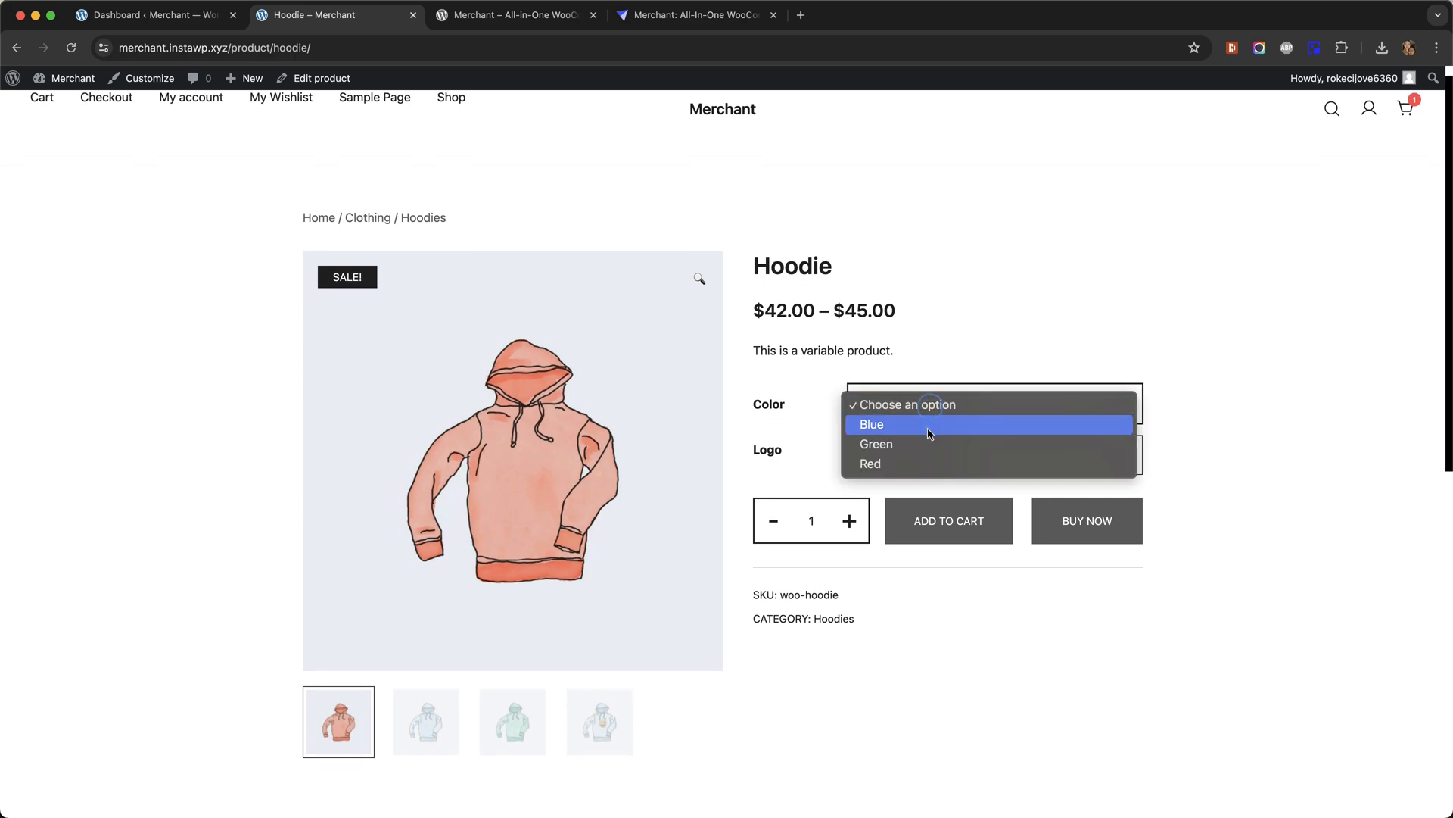
click(871, 424)
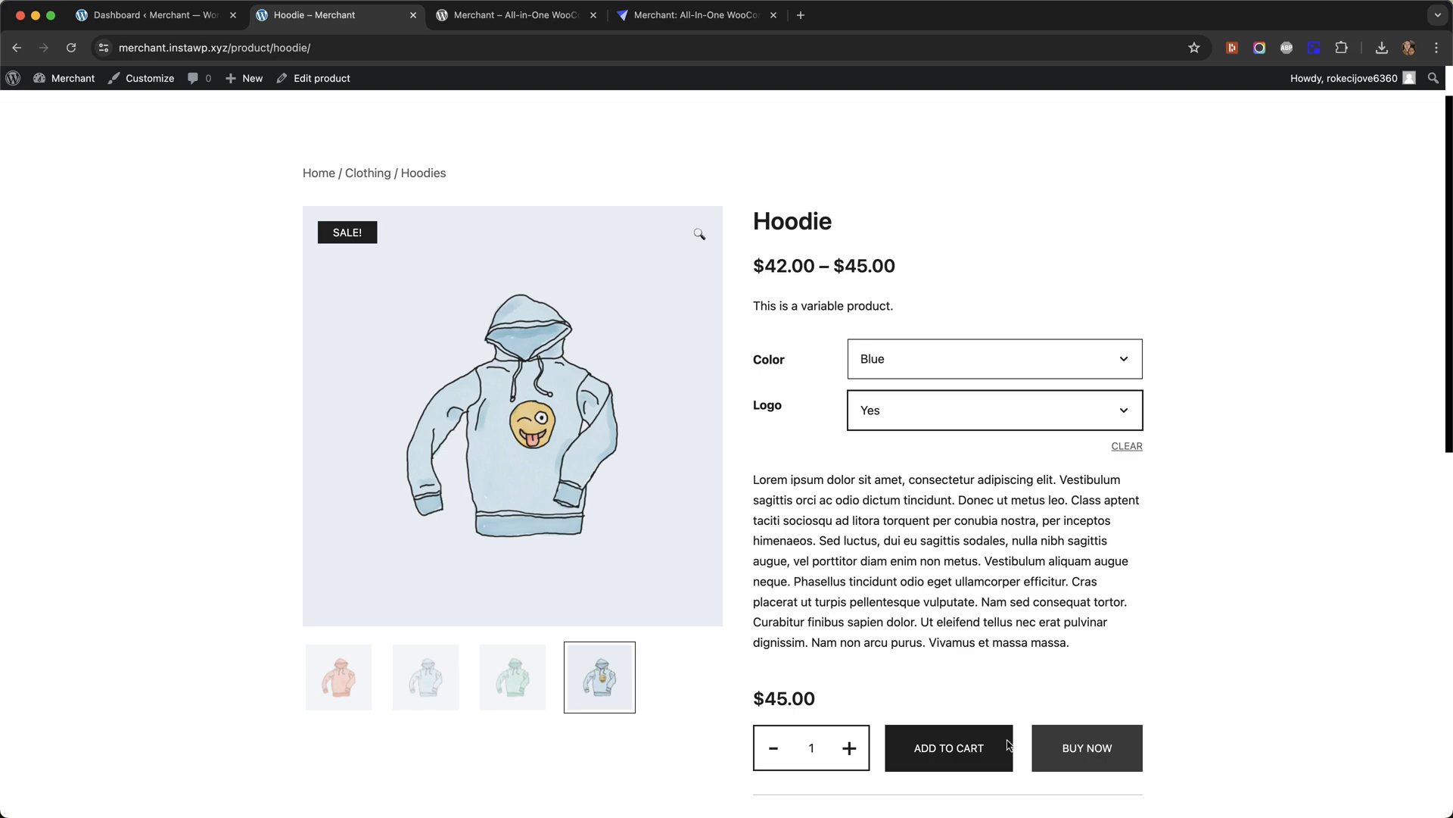
mouse_move(924, 397)
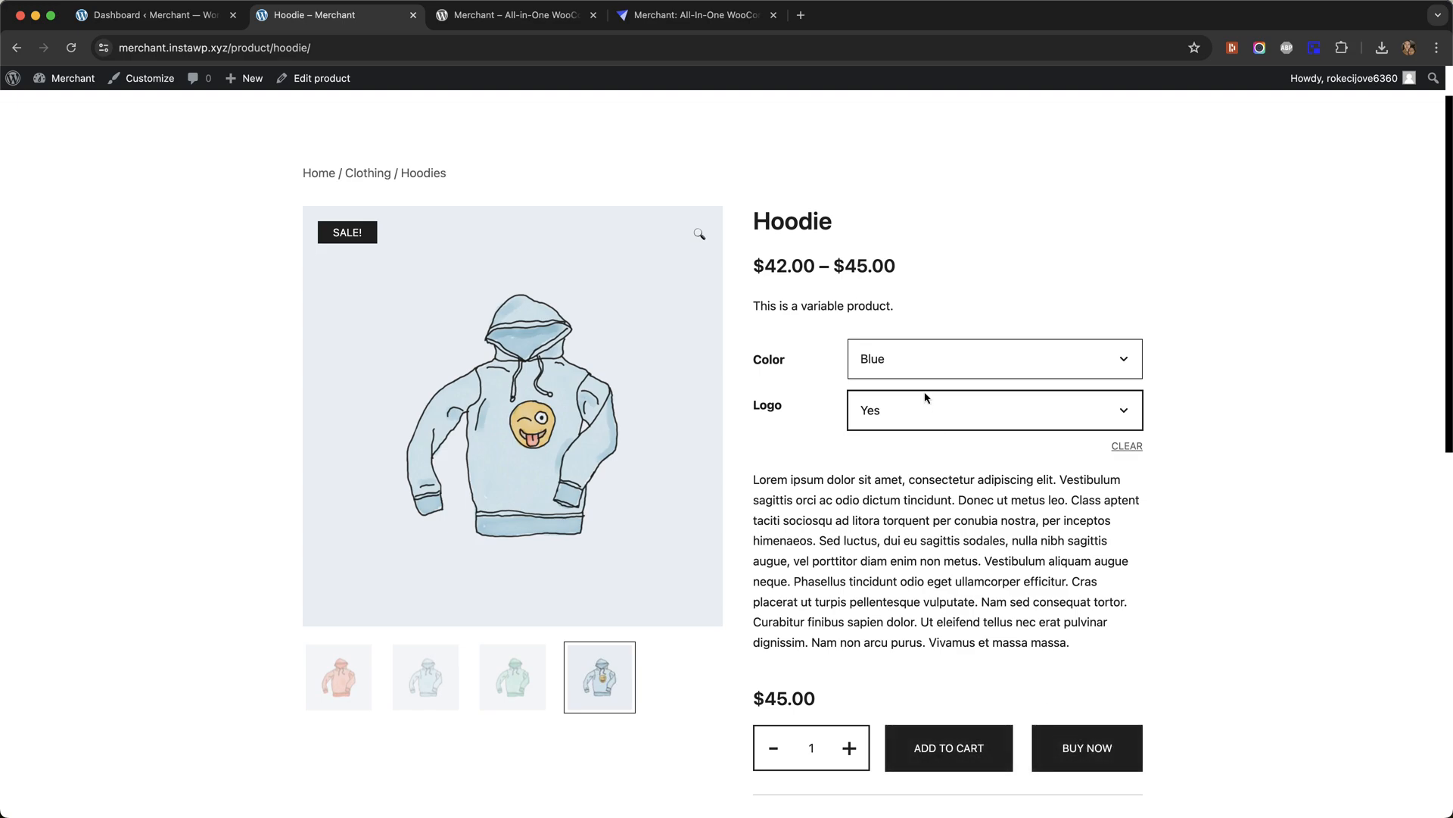
scroll(down, 3)
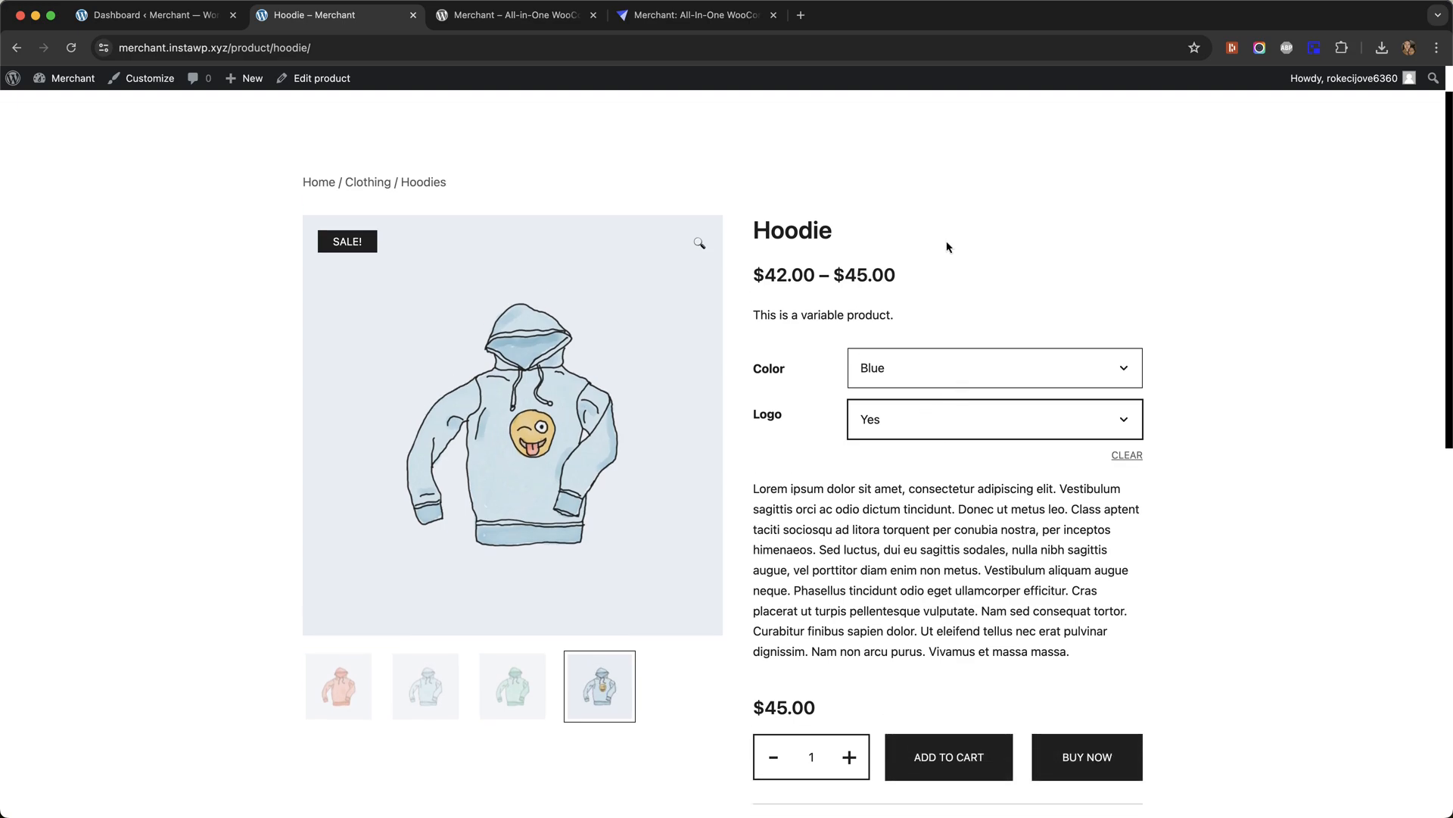